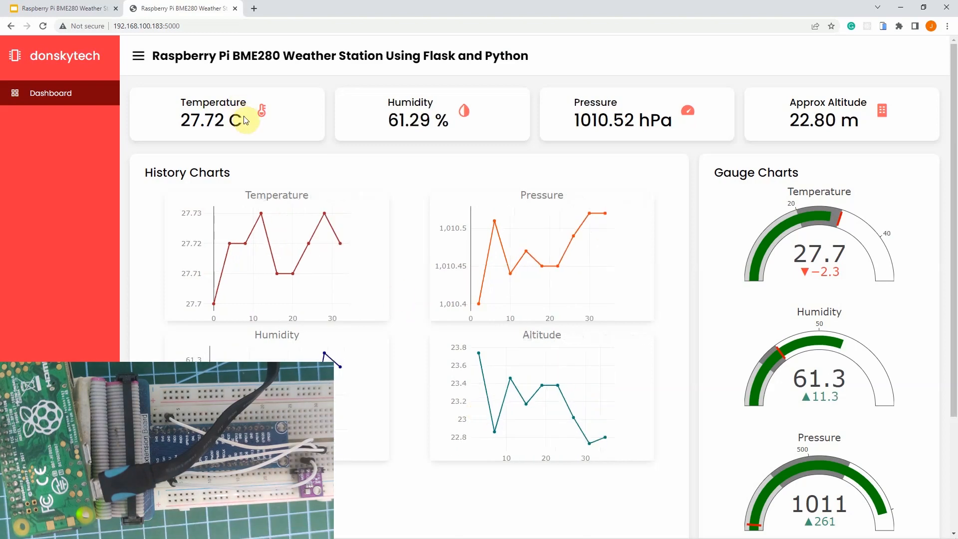
mouse_move(237, 115)
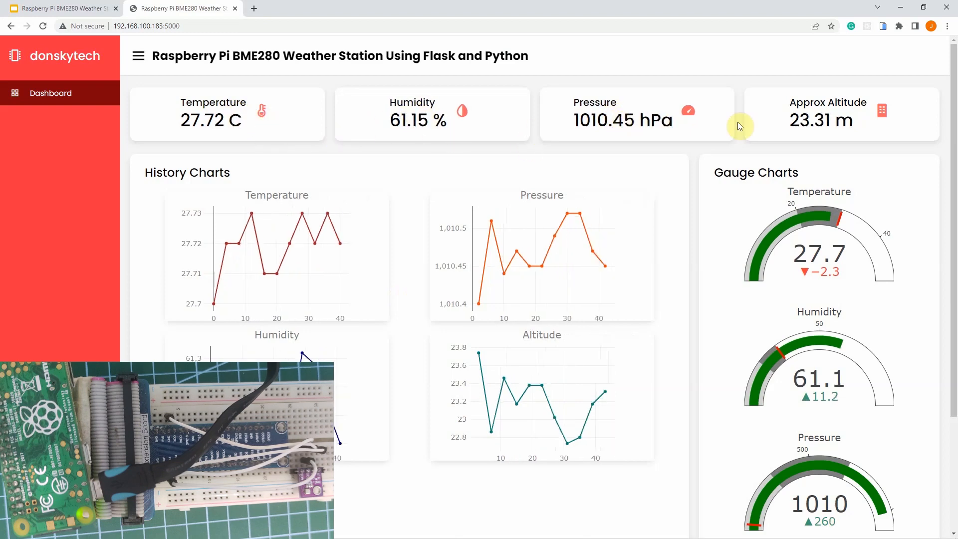
mouse_move(714, 189)
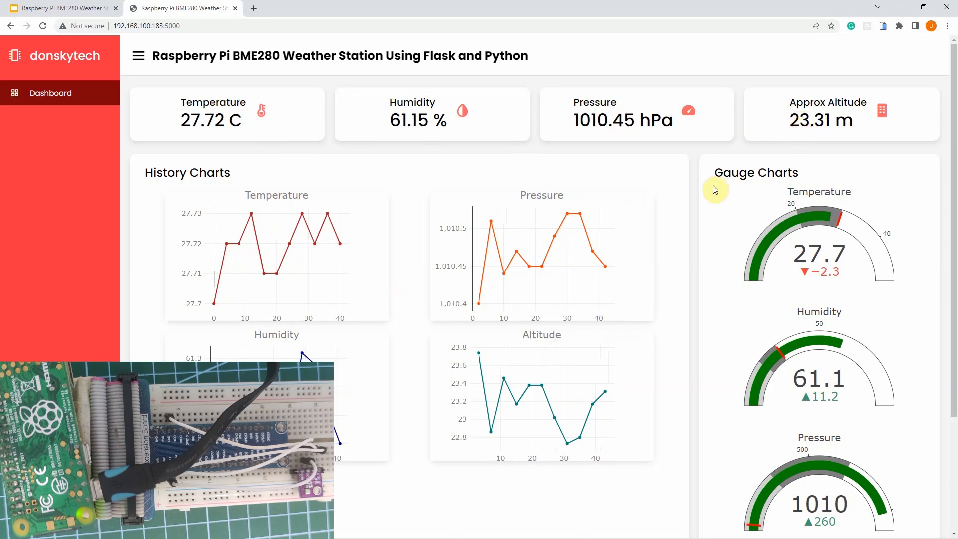
Point out the BME280 sample call with its arguments and the ADDRESS and PORT constants
scroll("down", 3)
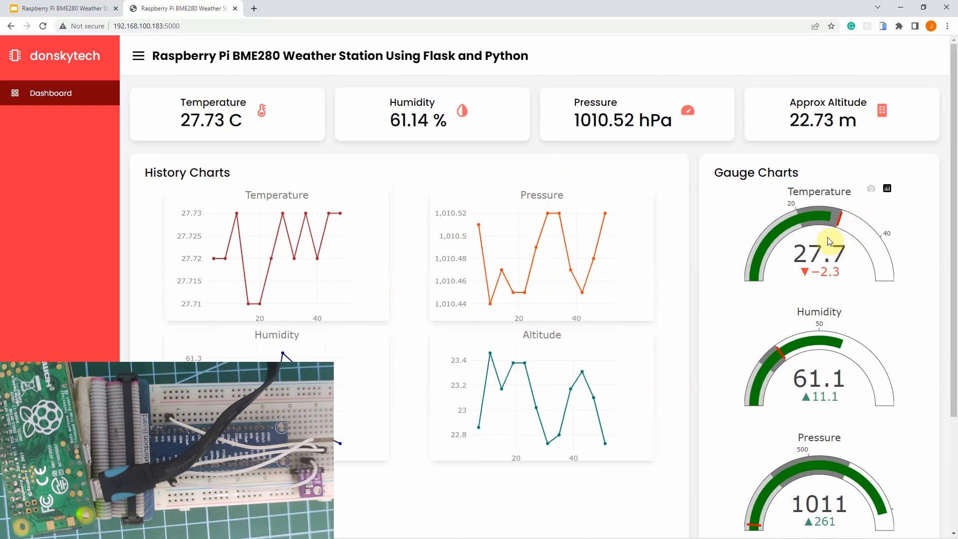
mouse_move(827, 246)
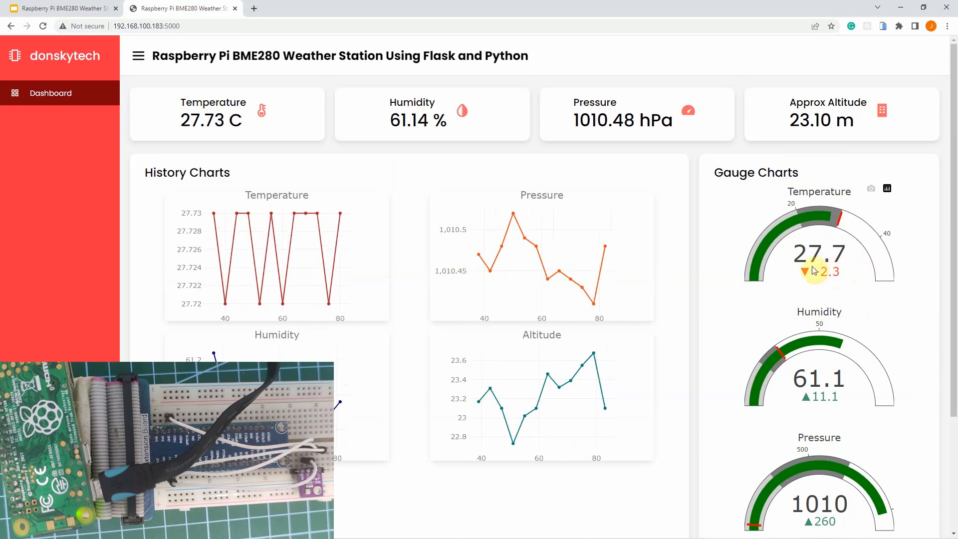
mouse_move(840, 281)
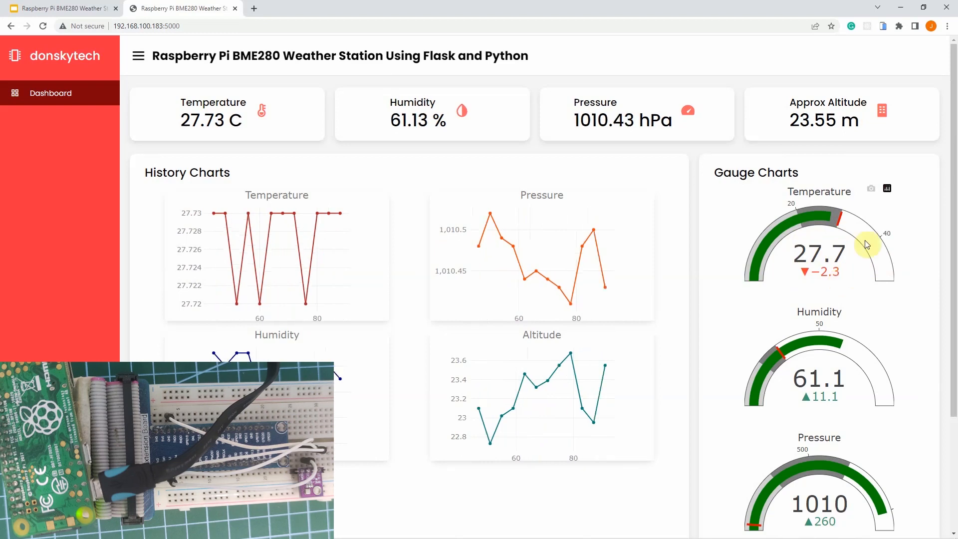
mouse_move(850, 282)
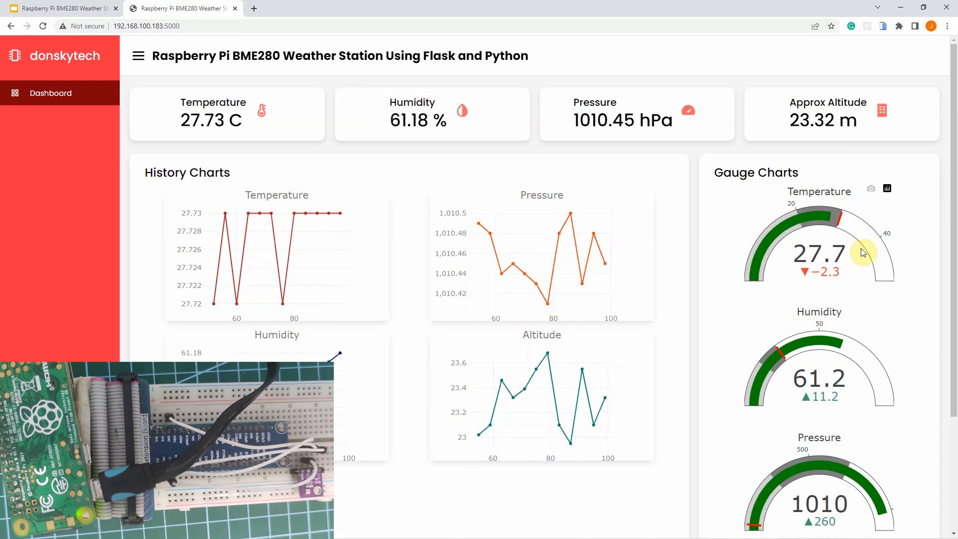
mouse_move(496, 180)
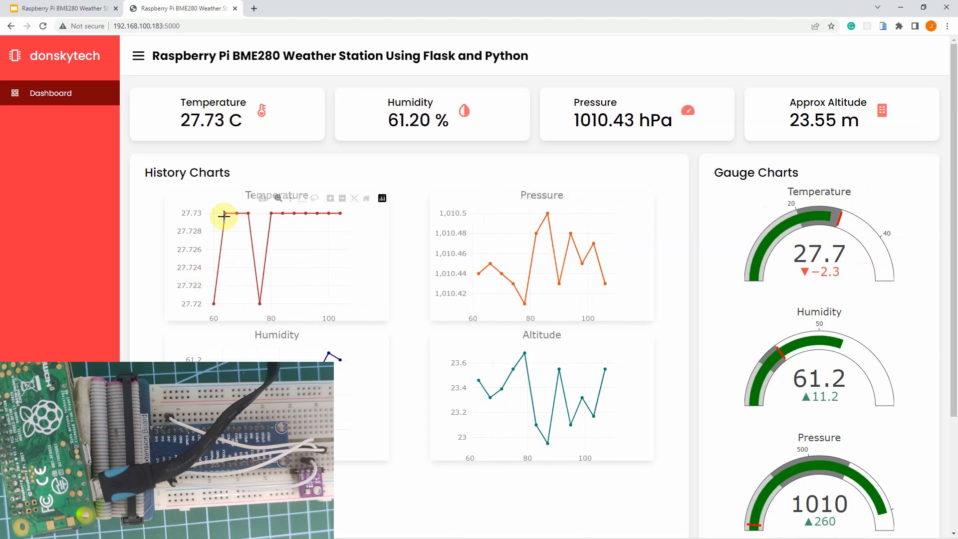
mouse_move(265, 281)
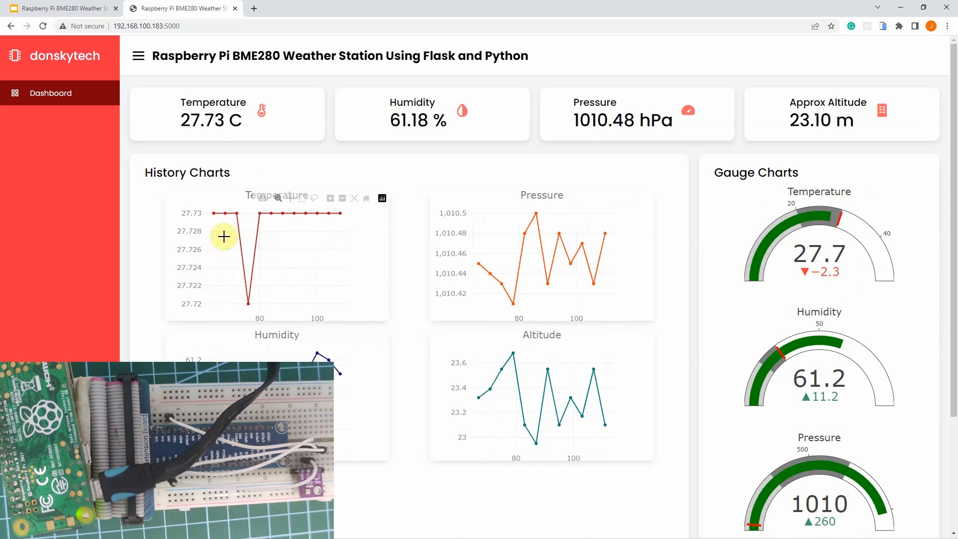
mouse_move(159, 269)
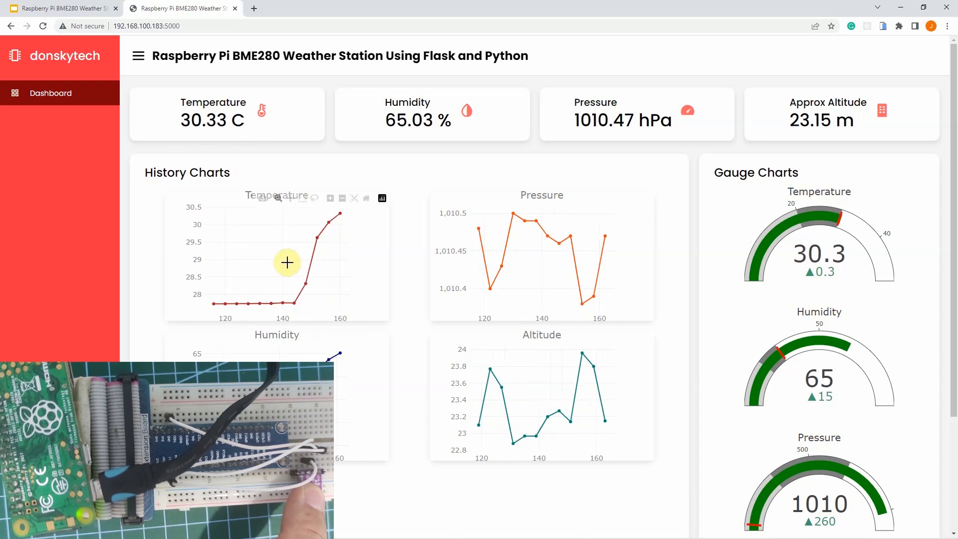
mouse_move(337, 219)
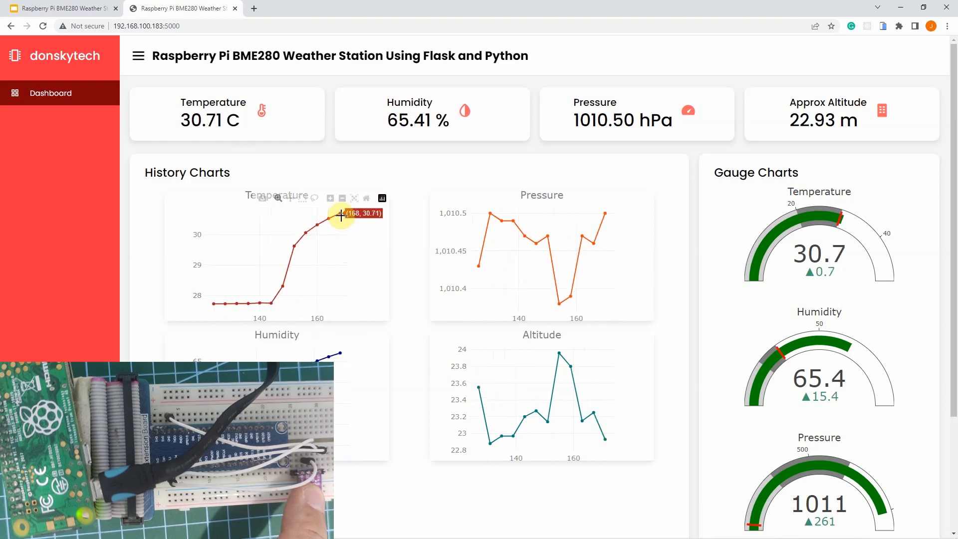
mouse_move(338, 231)
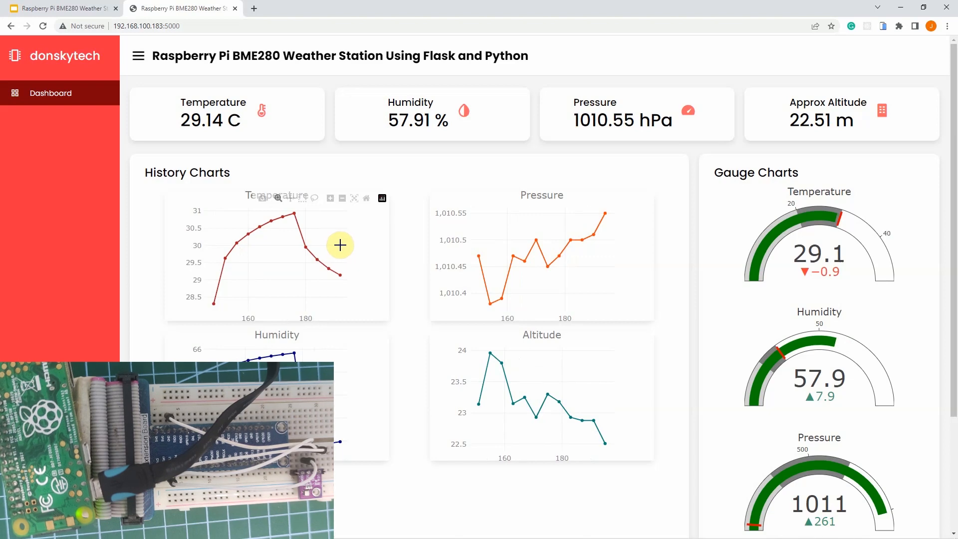
mouse_move(304, 279)
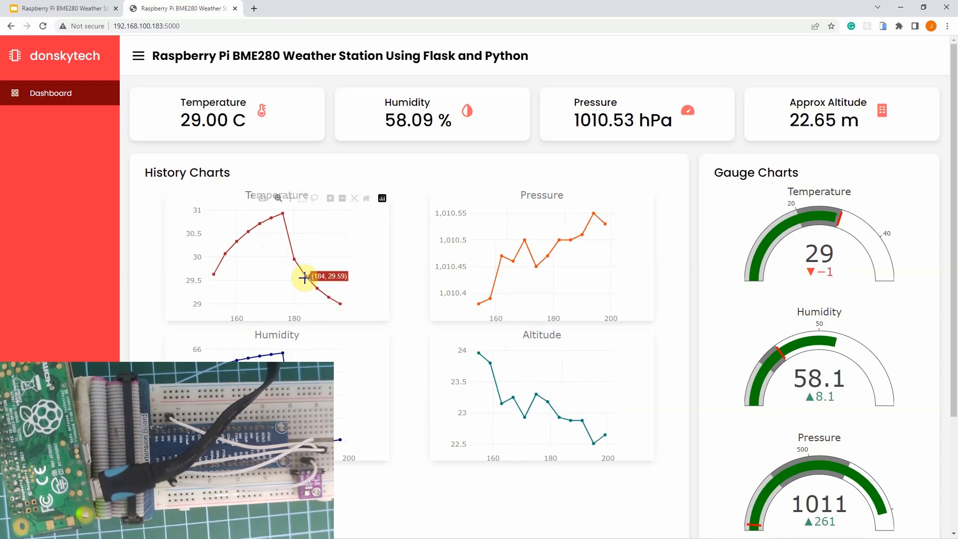
mouse_move(185, 234)
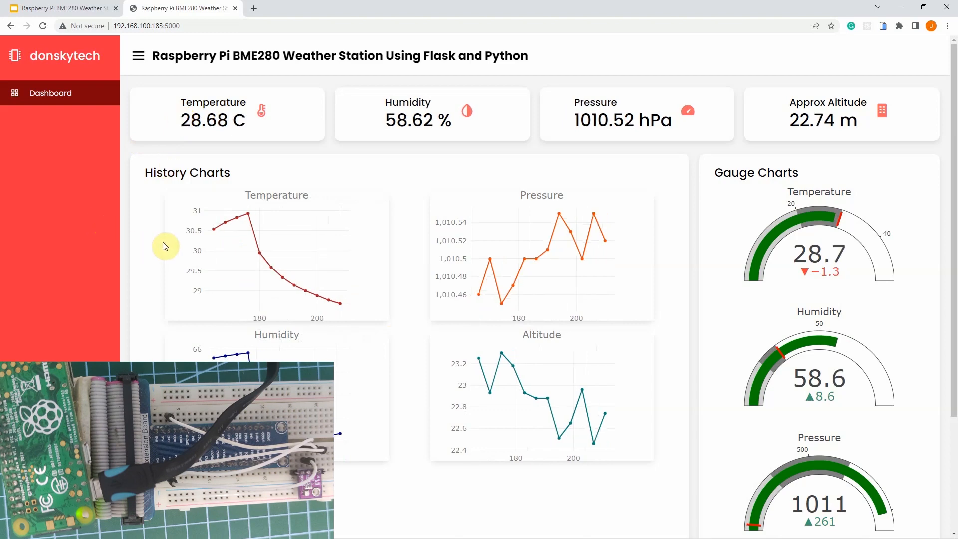
mouse_move(348, 273)
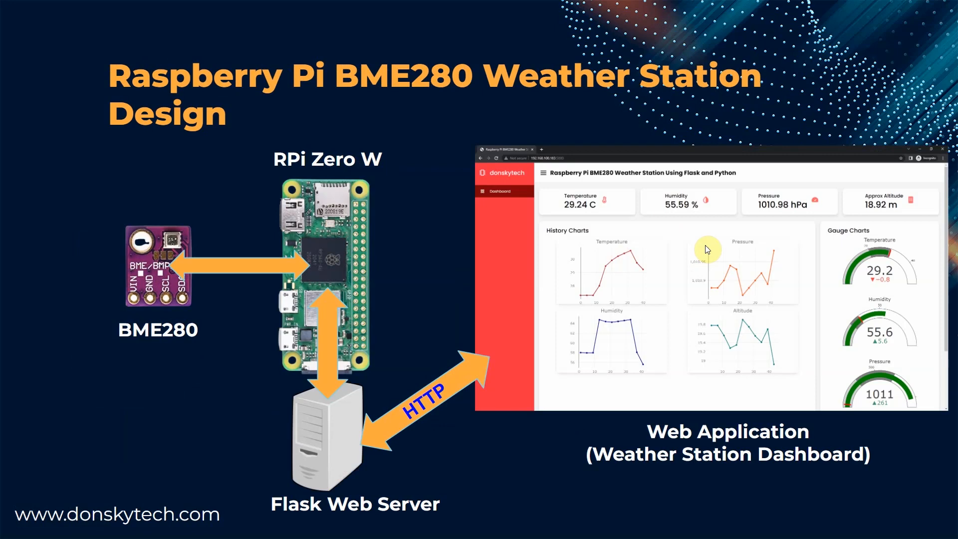
mouse_move(342, 416)
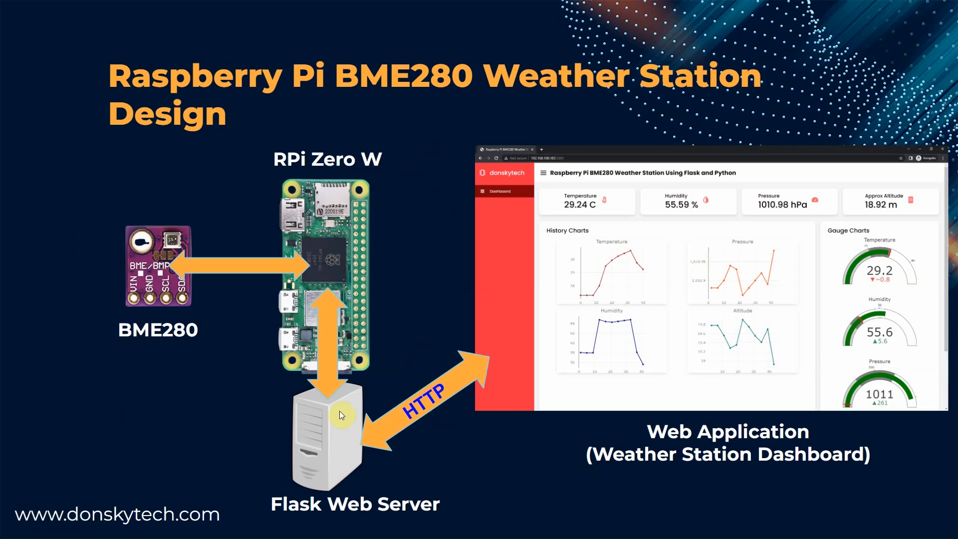
mouse_move(366, 513)
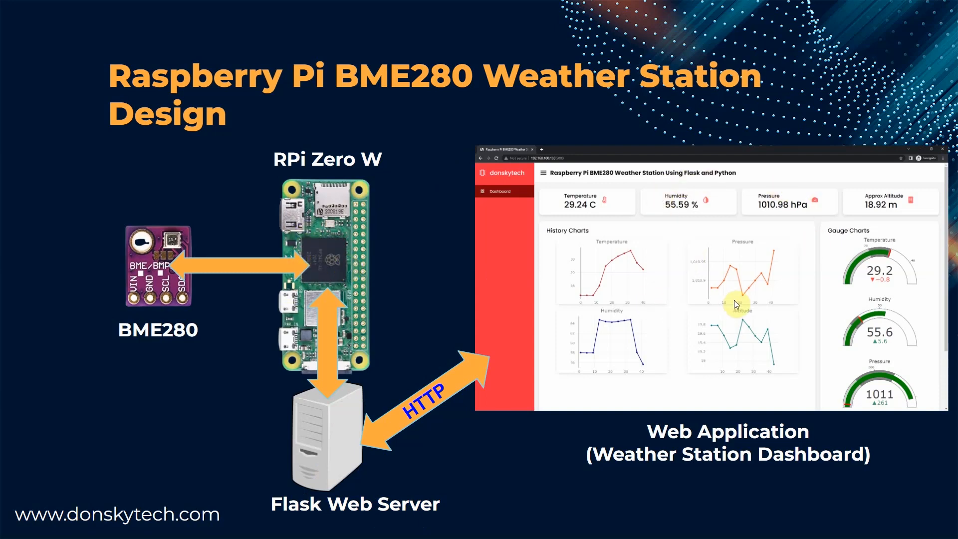
mouse_move(799, 466)
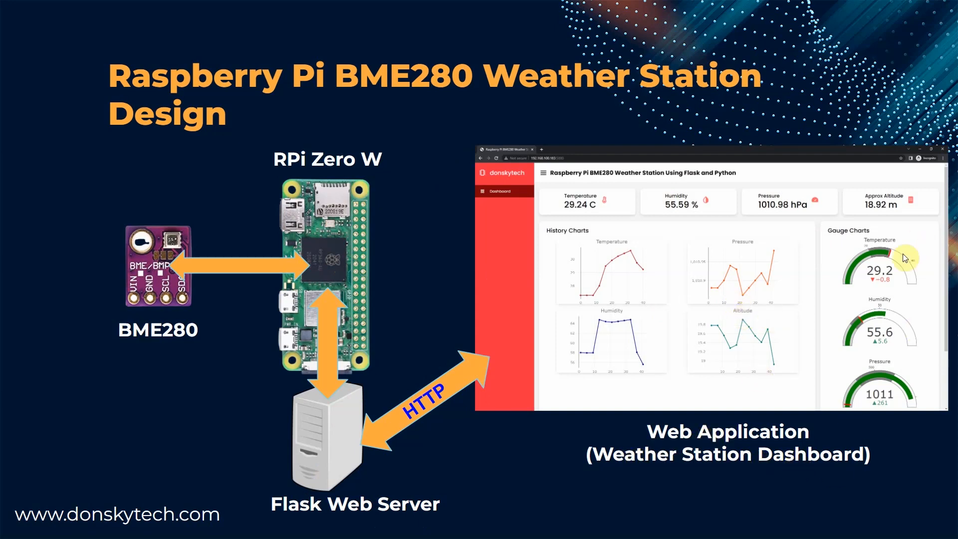
mouse_move(871, 344)
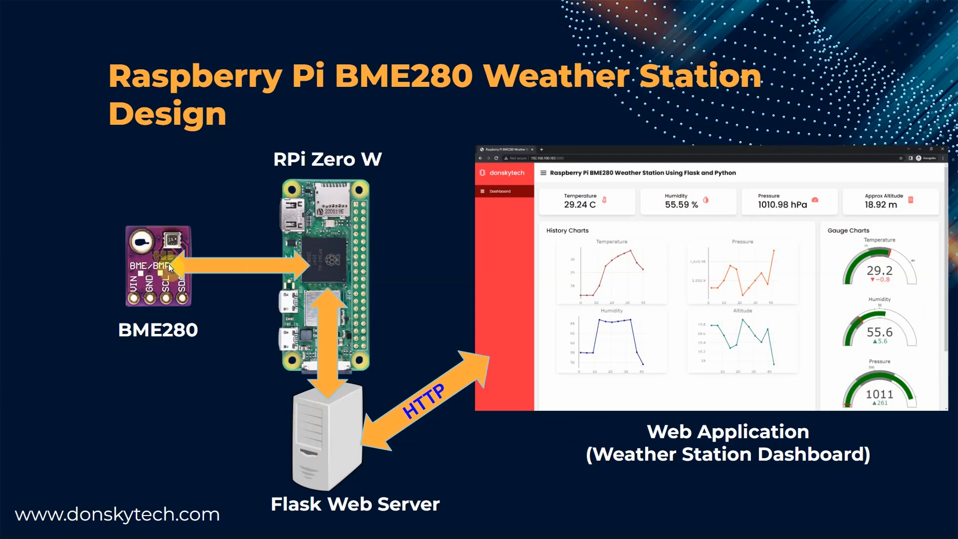
mouse_move(299, 191)
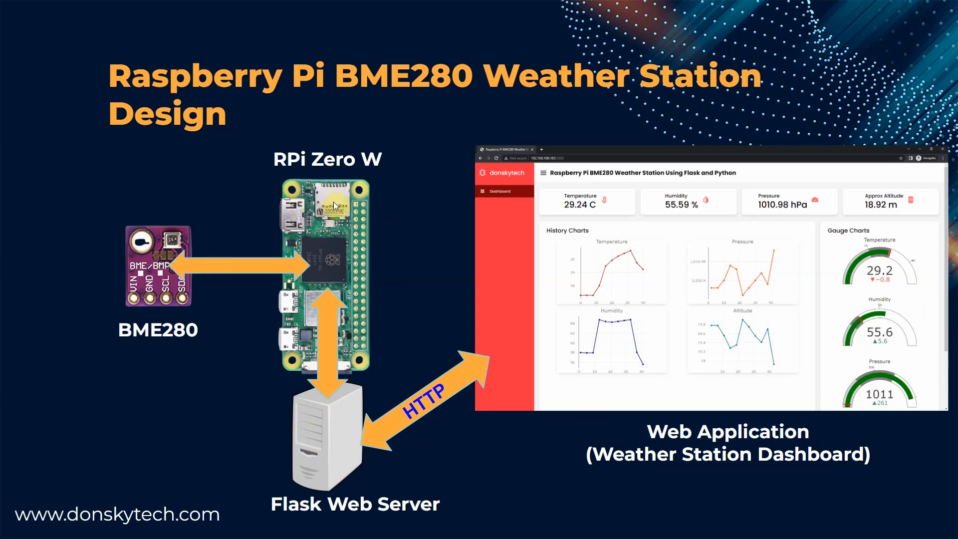
mouse_move(159, 276)
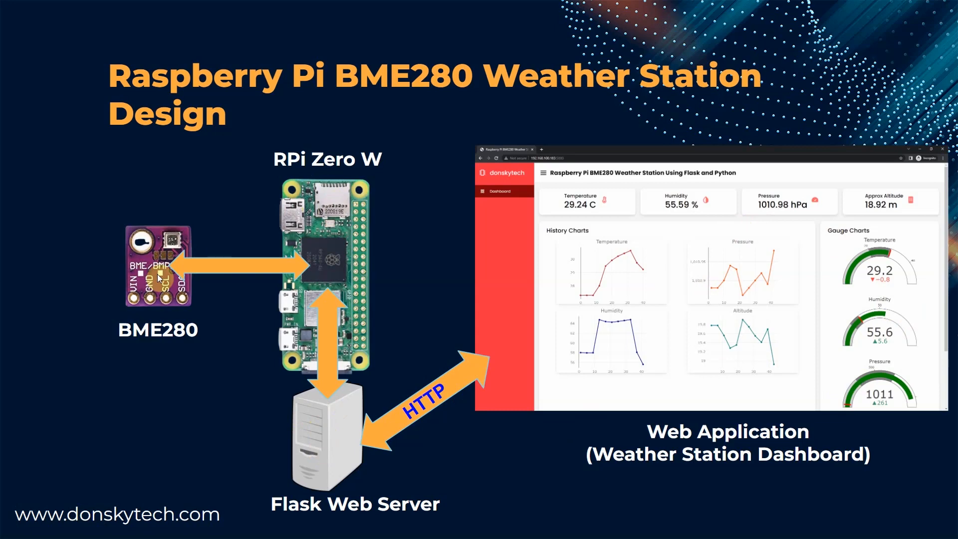
mouse_move(151, 276)
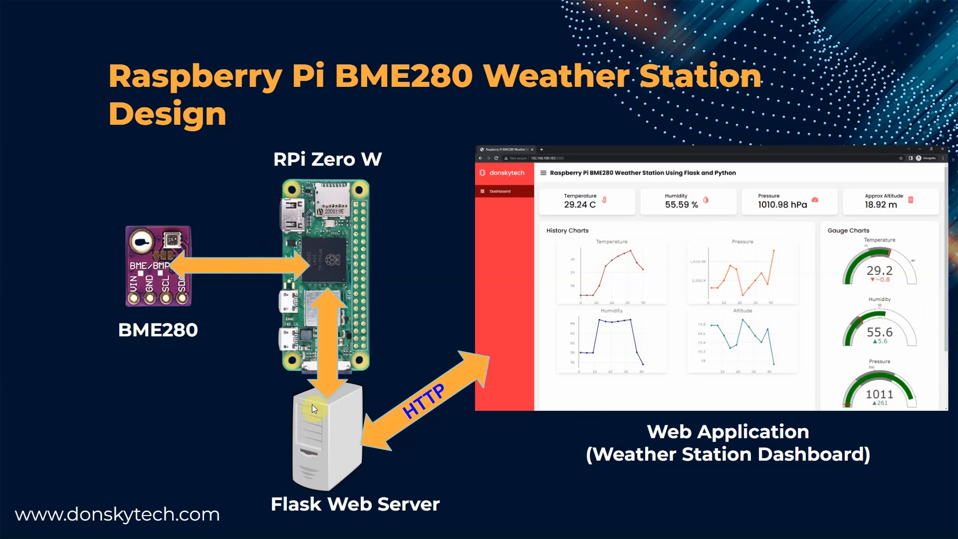
mouse_move(348, 415)
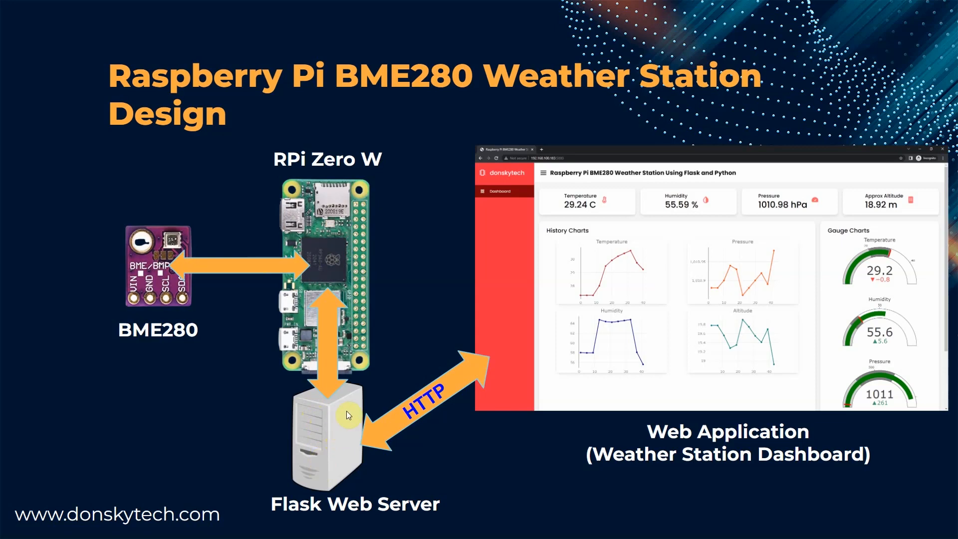
mouse_move(318, 450)
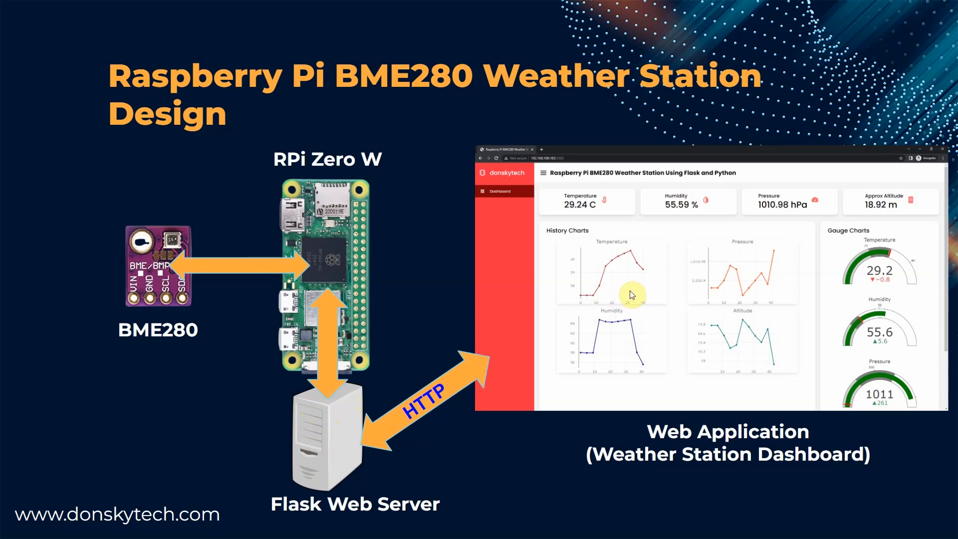
mouse_move(835, 316)
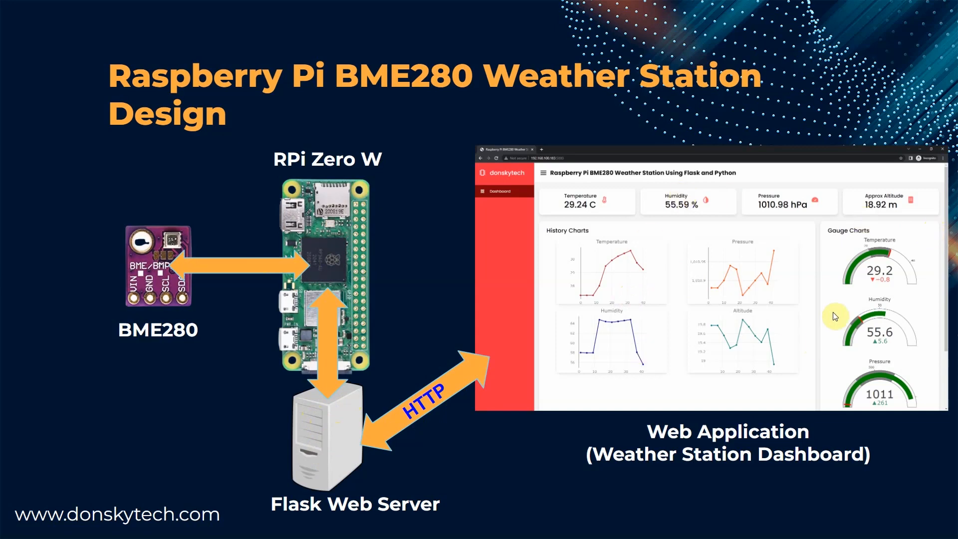
mouse_move(540, 199)
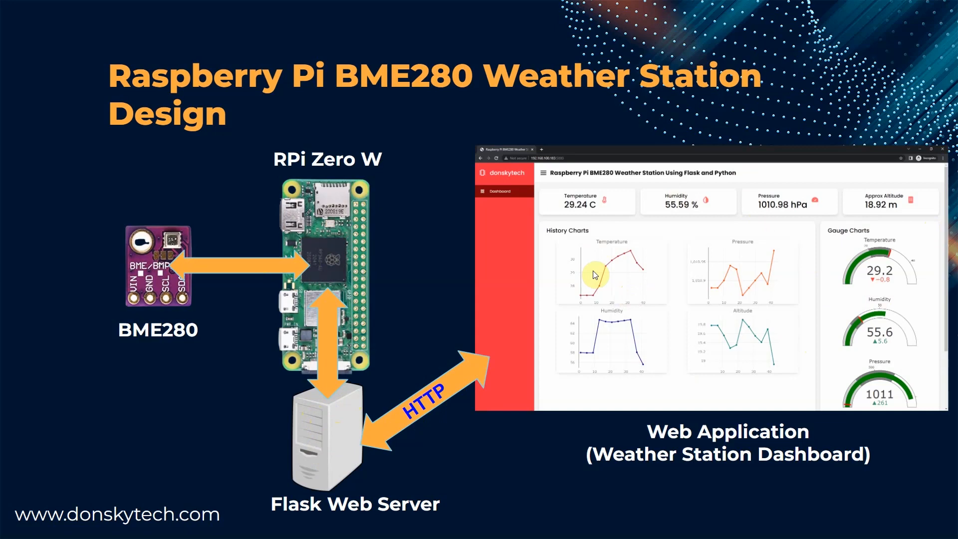
mouse_move(660, 273)
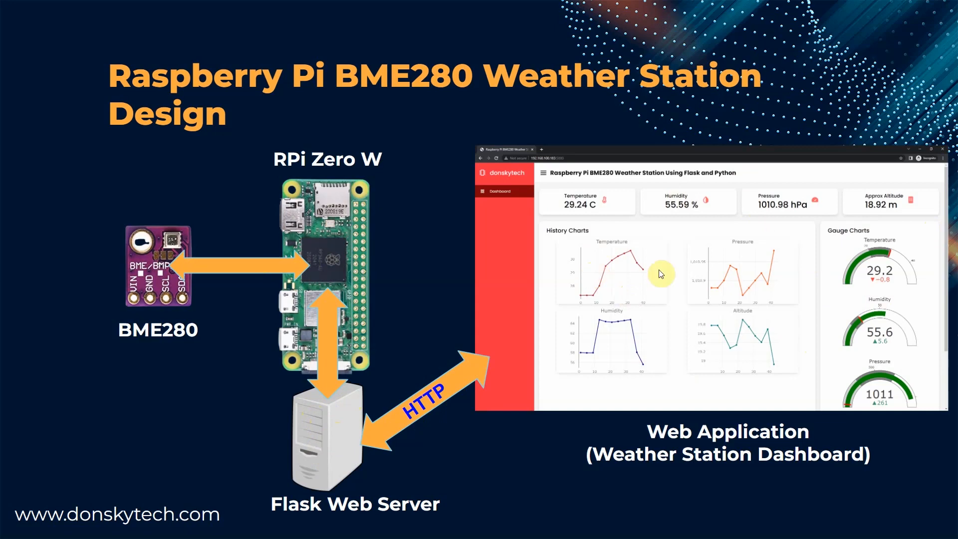
mouse_move(511, 377)
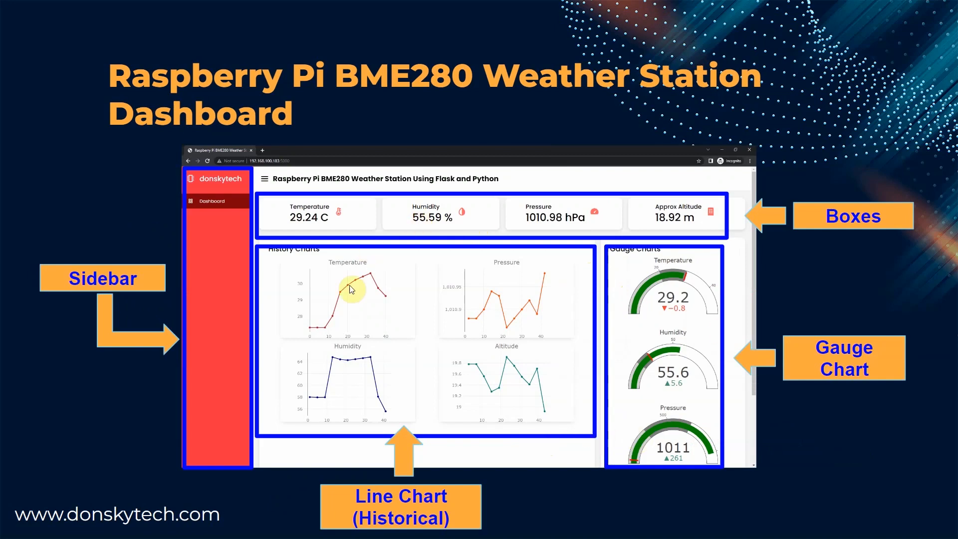
mouse_move(538, 448)
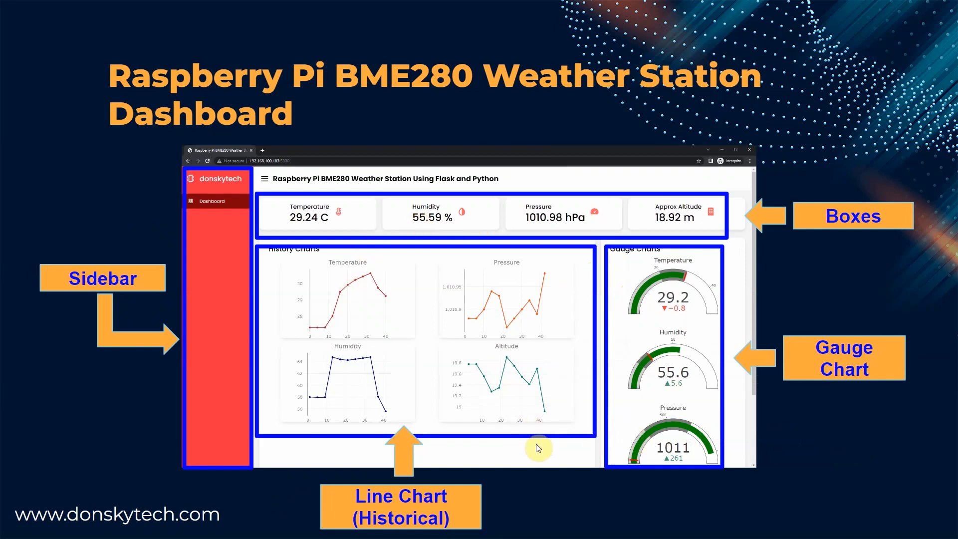
mouse_move(354, 176)
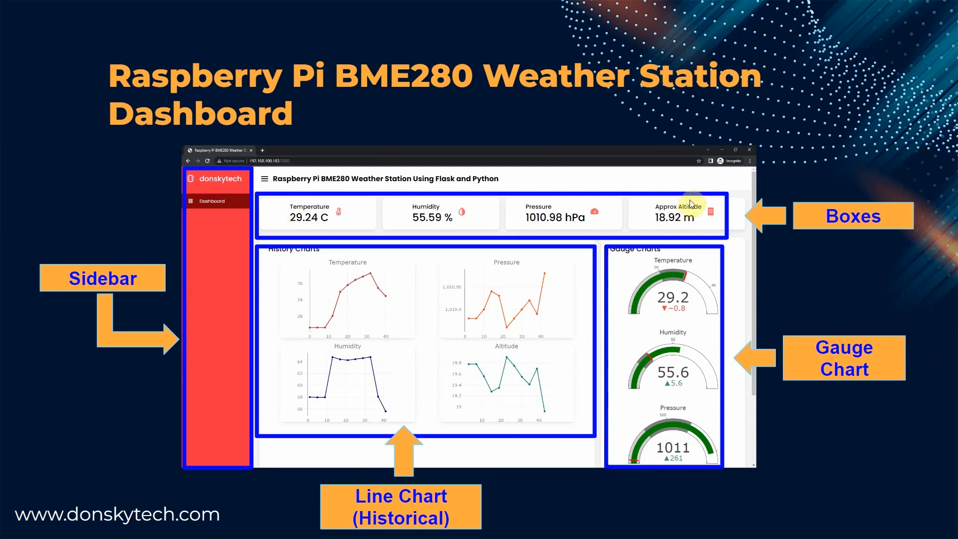
mouse_move(439, 226)
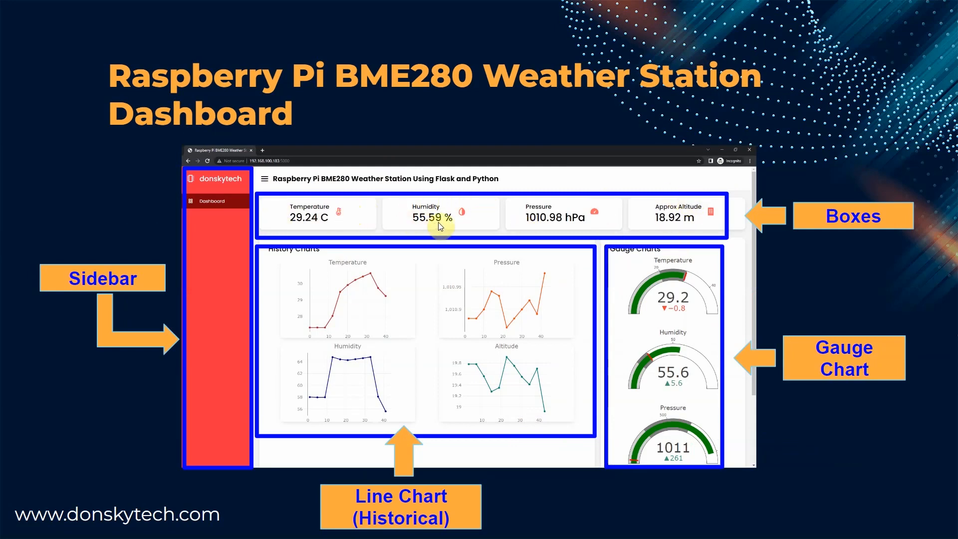
mouse_move(664, 219)
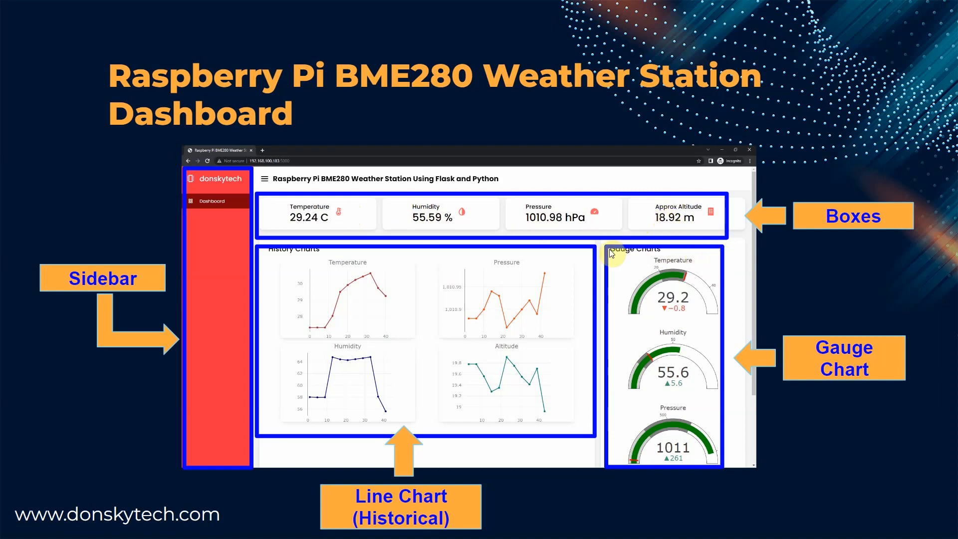
mouse_move(630, 291)
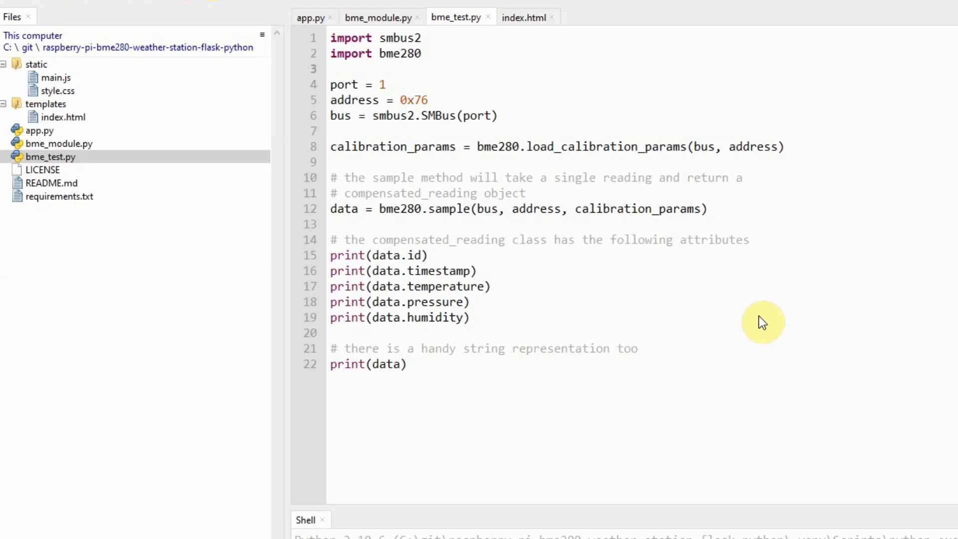
mouse_move(405, 116)
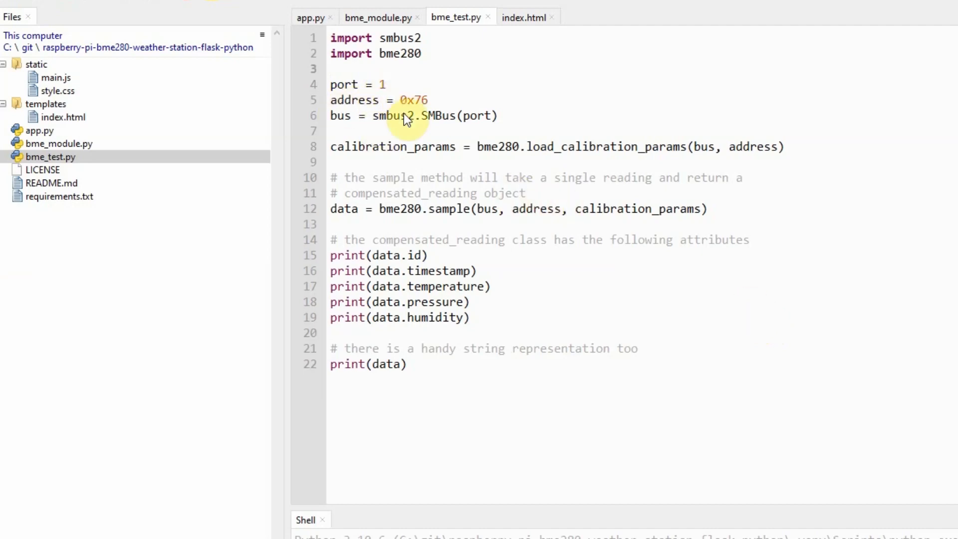
mouse_move(470, 129)
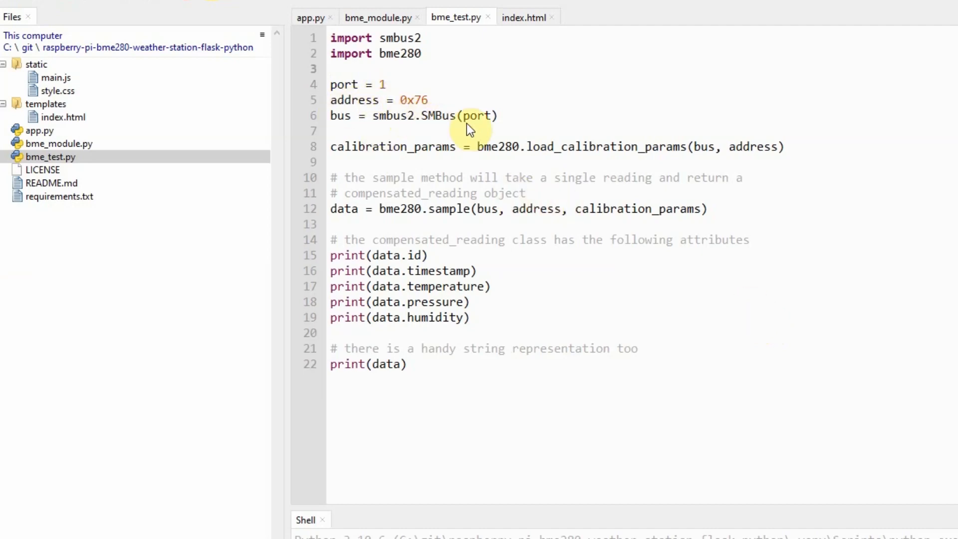
mouse_move(498, 140)
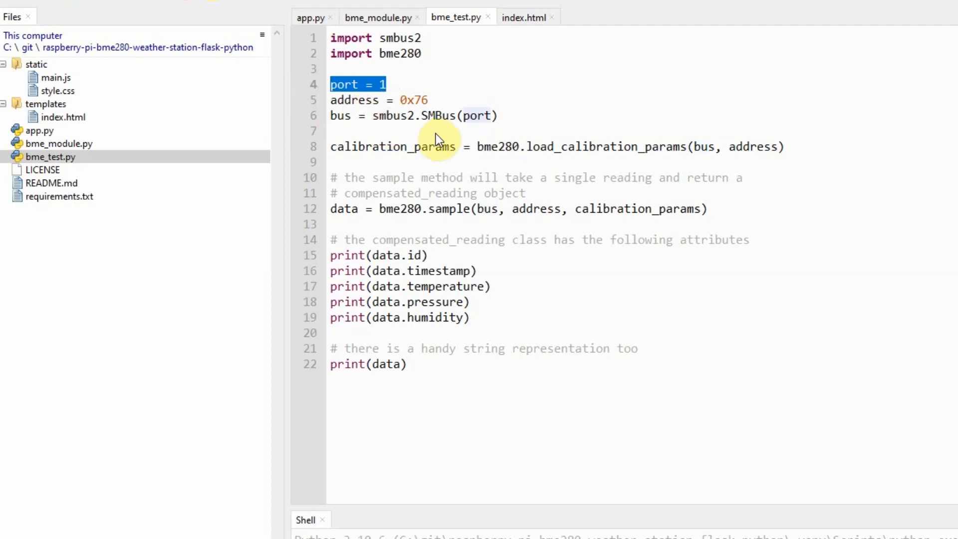
mouse_move(397, 113)
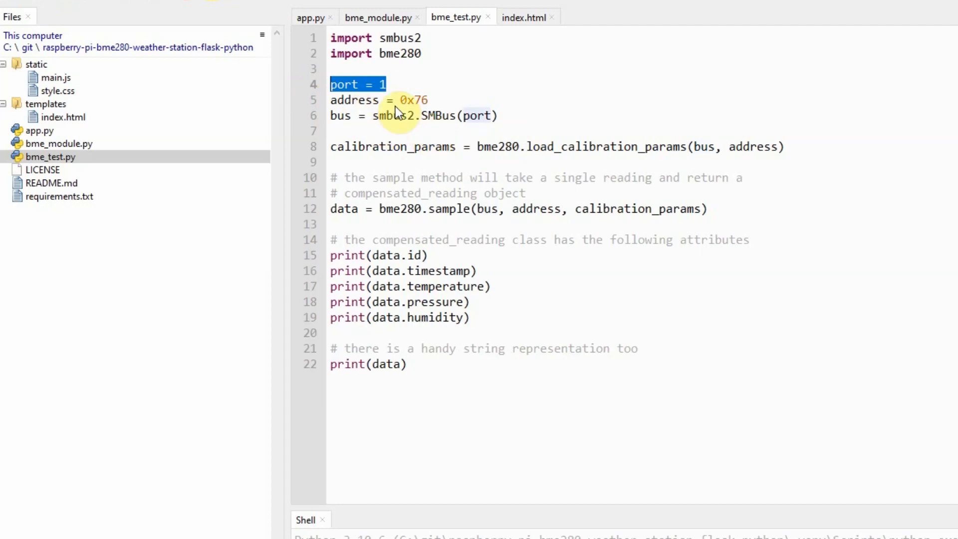
mouse_move(495, 133)
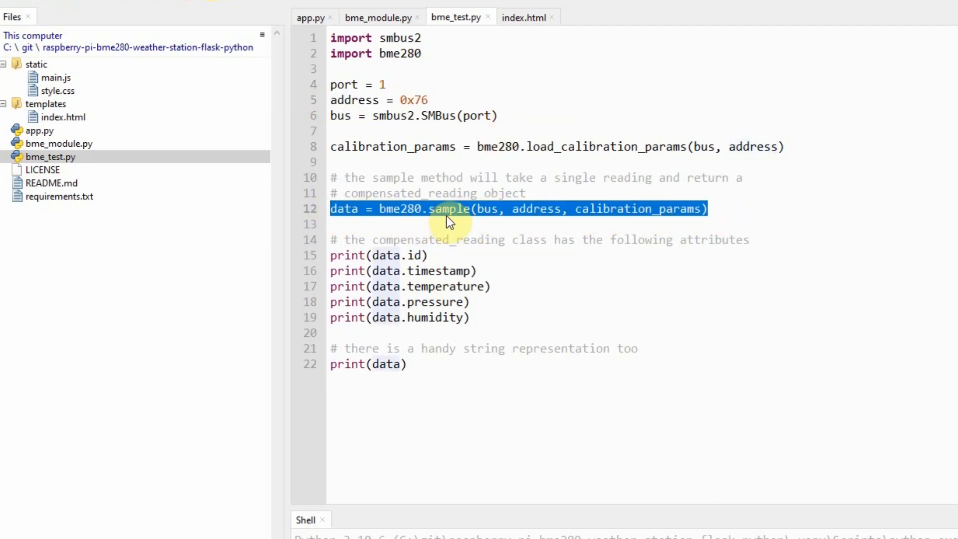
left_click(477, 209)
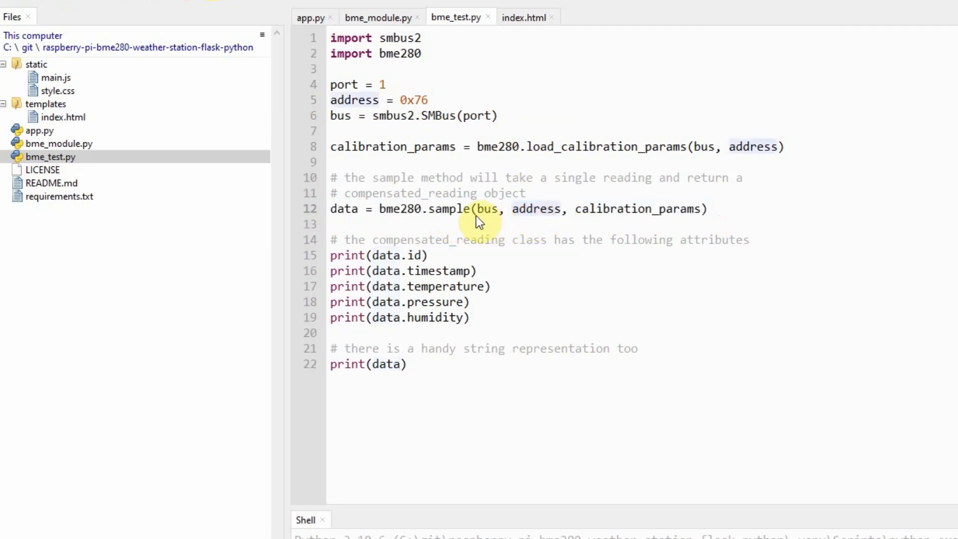
left_click_drag(479, 209, 694, 209)
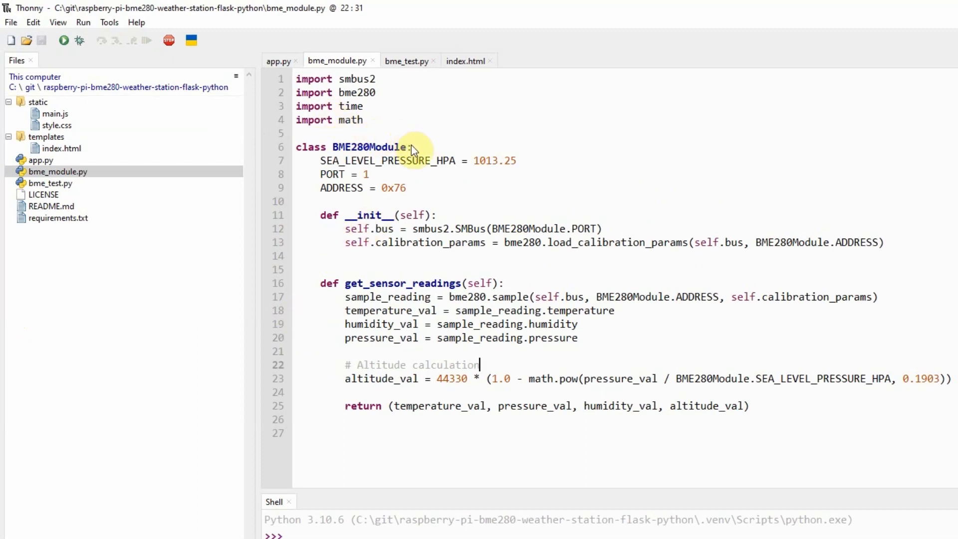
mouse_move(429, 151)
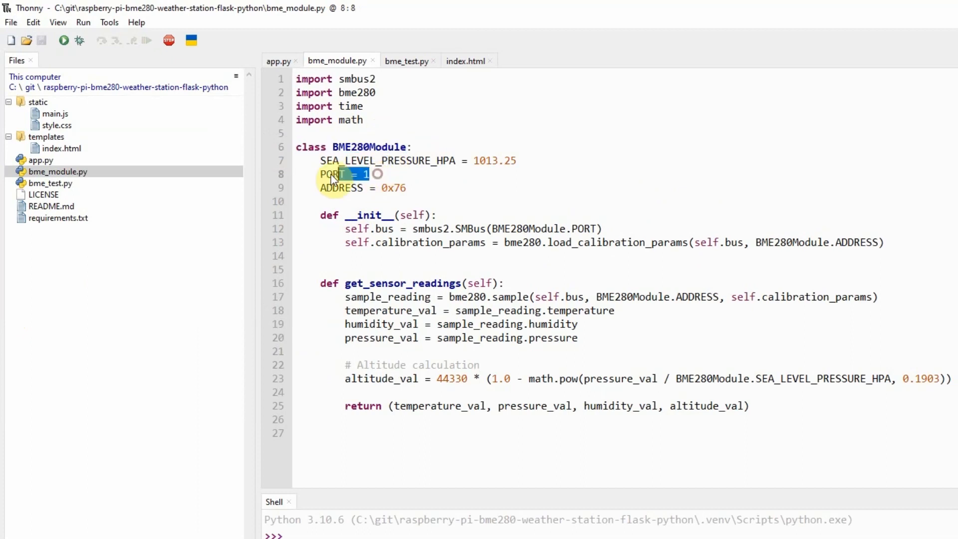
left_click(405, 188)
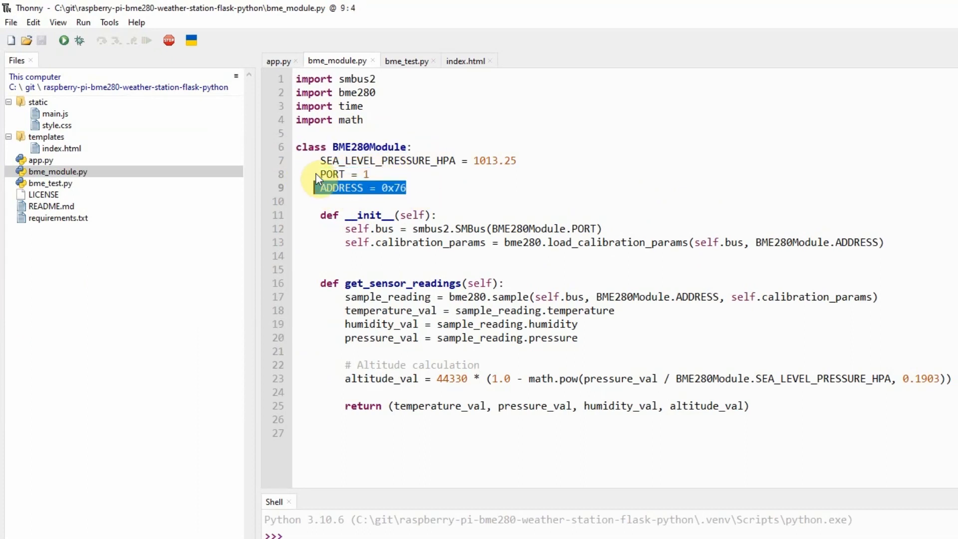
double_click(386, 160)
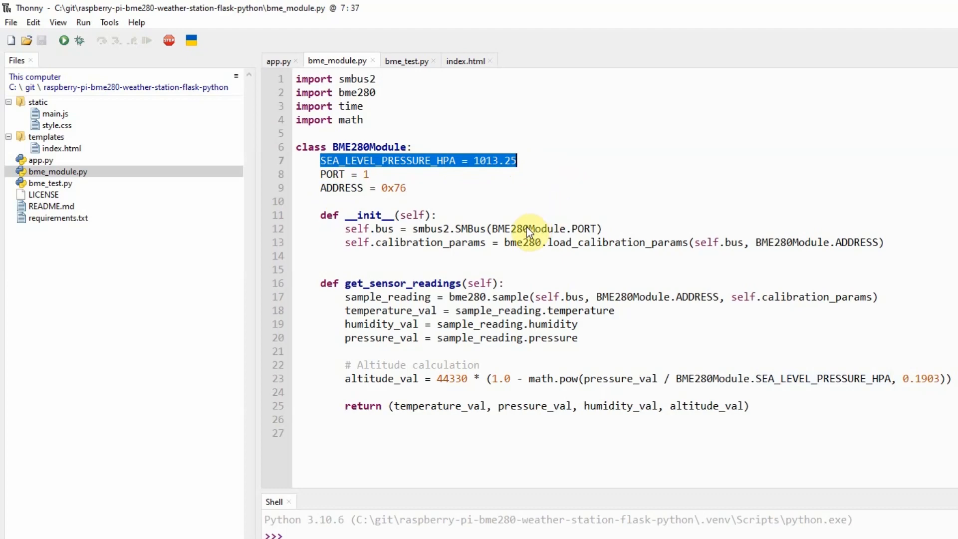
mouse_move(389, 225)
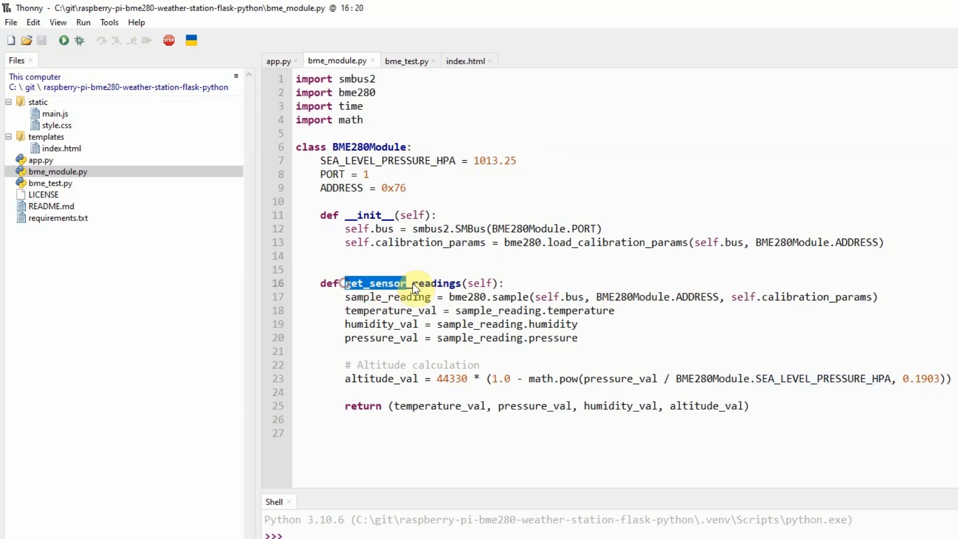
Trace get_sensor_readings — its reading assignments, humidity attribute and returned tuple — to its call in the sensorReadings route
double_click(403, 282)
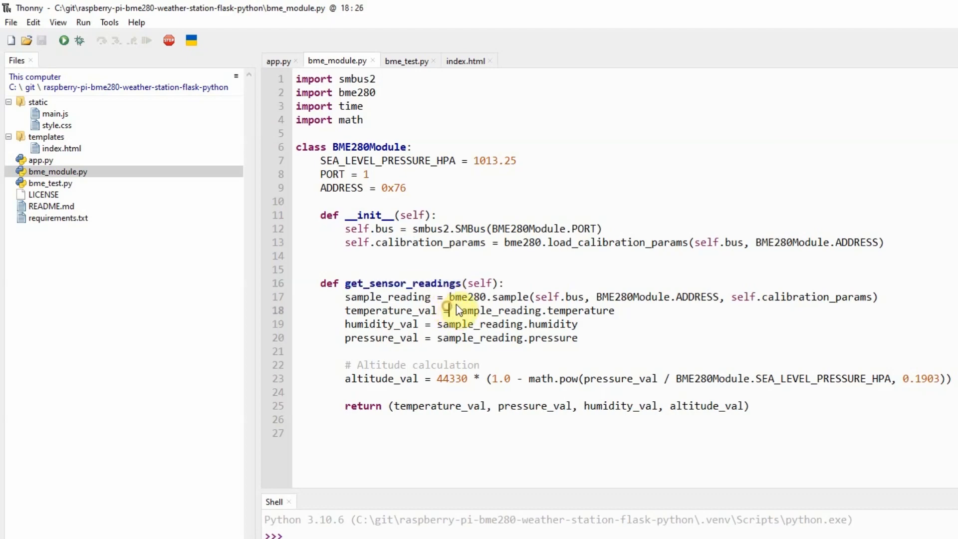
left_click_drag(449, 297, 791, 297)
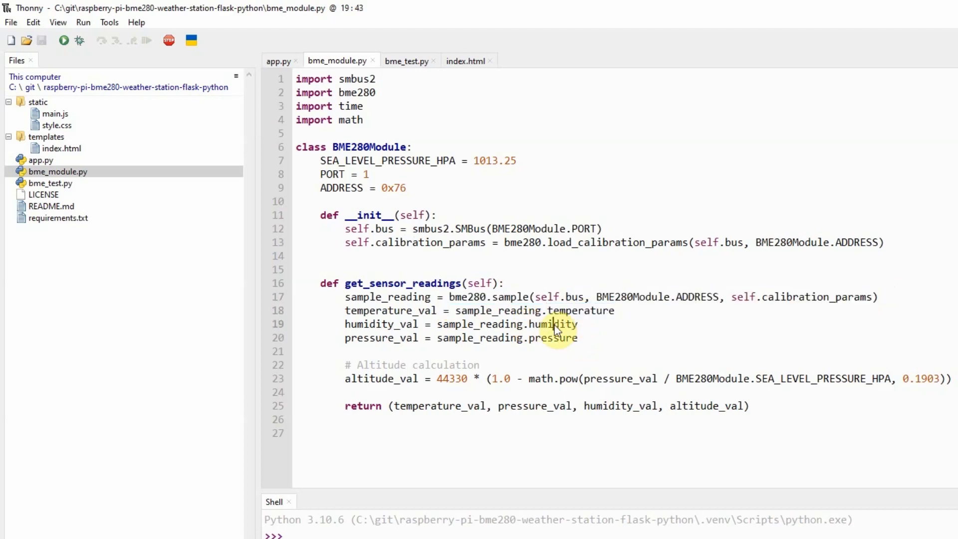
double_click(554, 337)
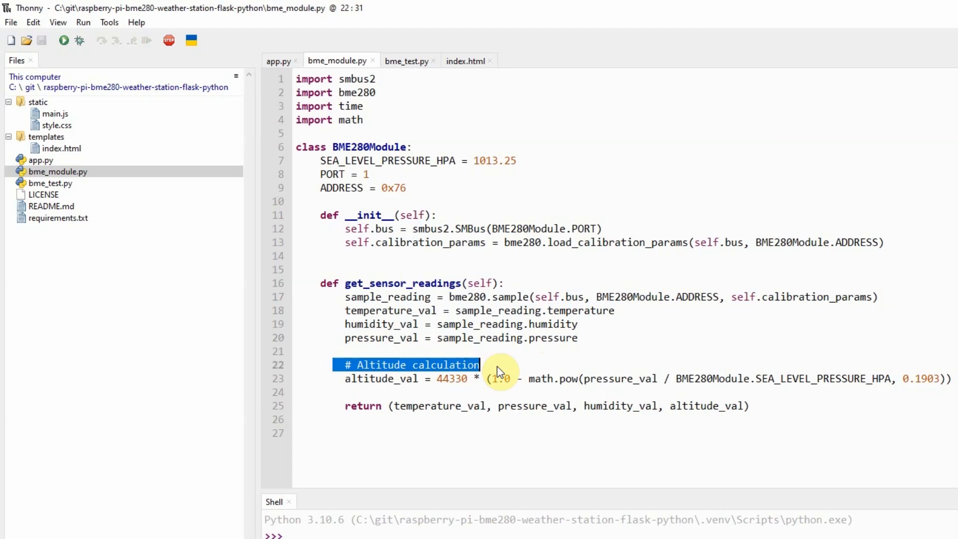
mouse_move(366, 386)
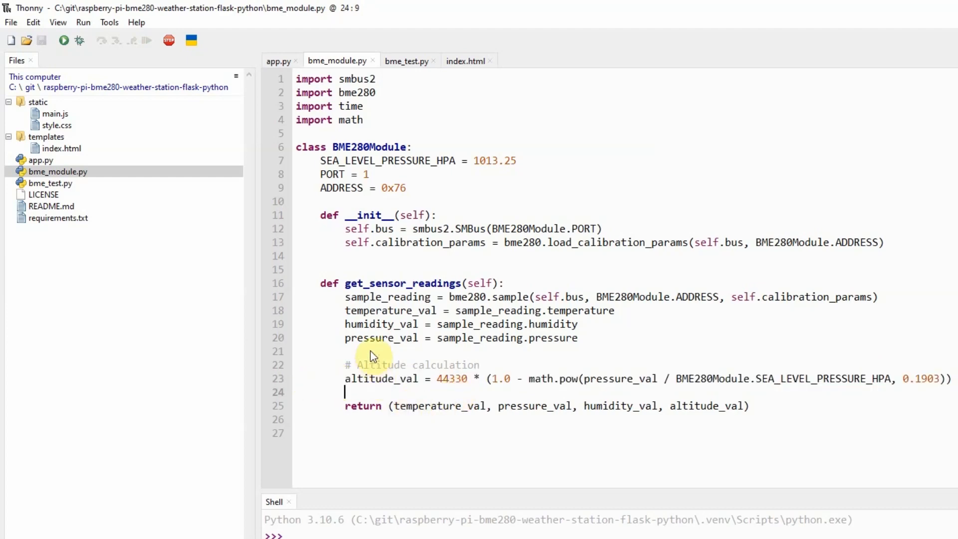
triple_click(546, 406)
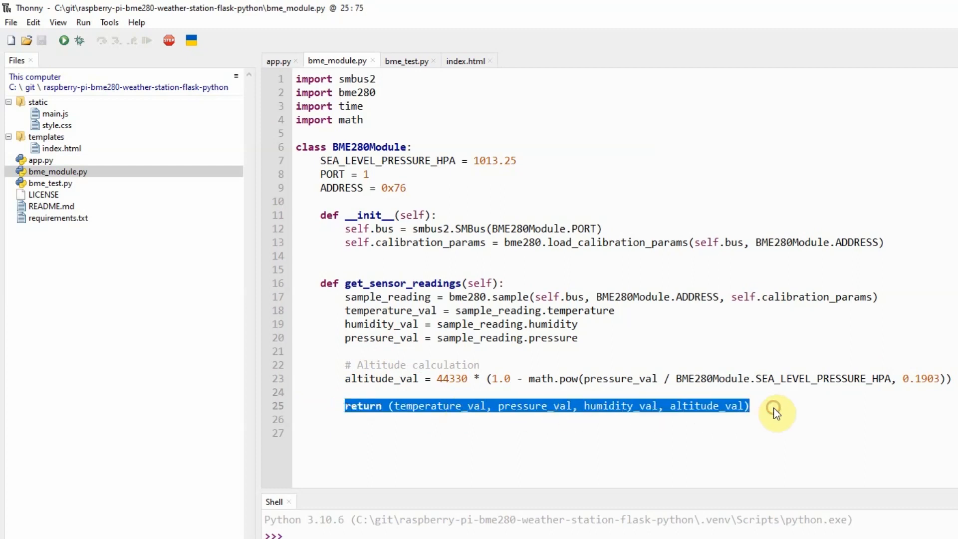
mouse_move(233, 457)
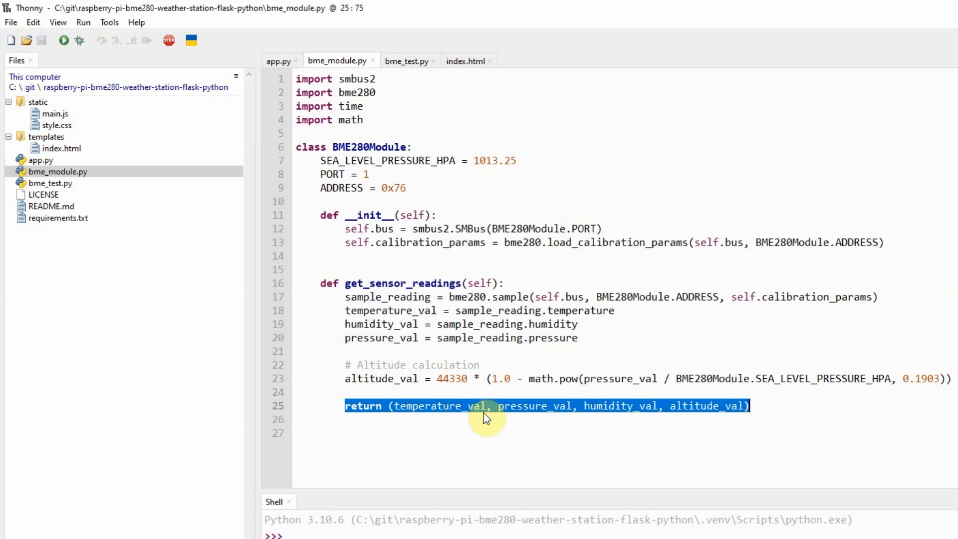
mouse_move(495, 417)
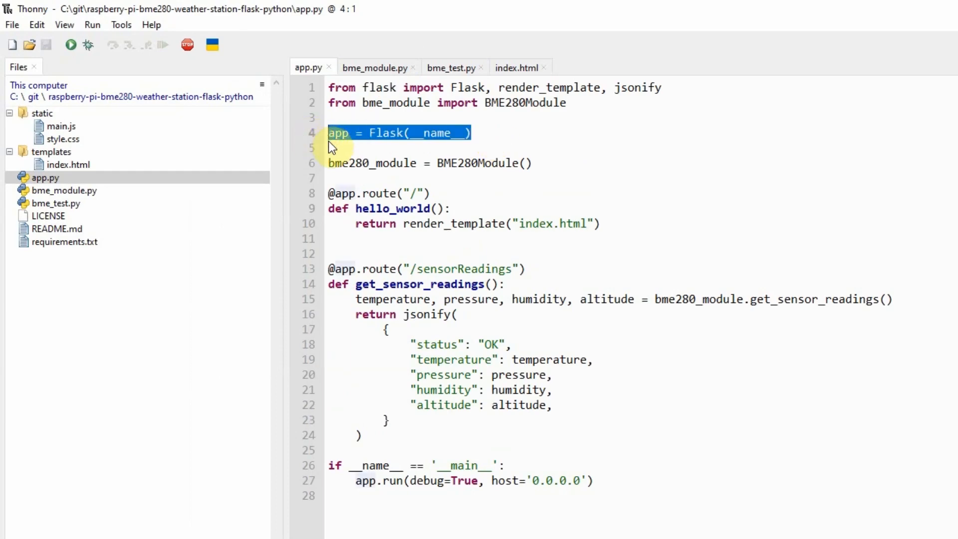
mouse_move(556, 168)
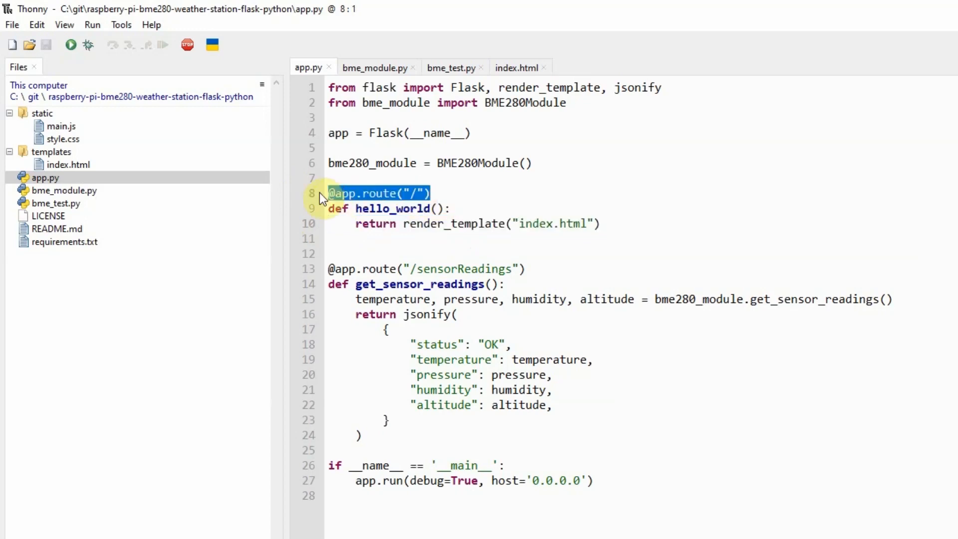
mouse_move(58, 171)
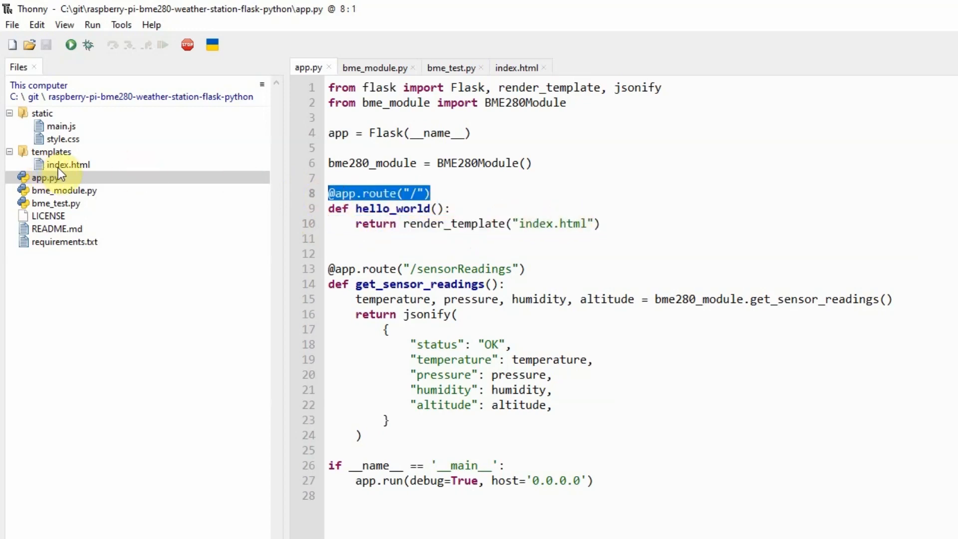
mouse_move(56, 159)
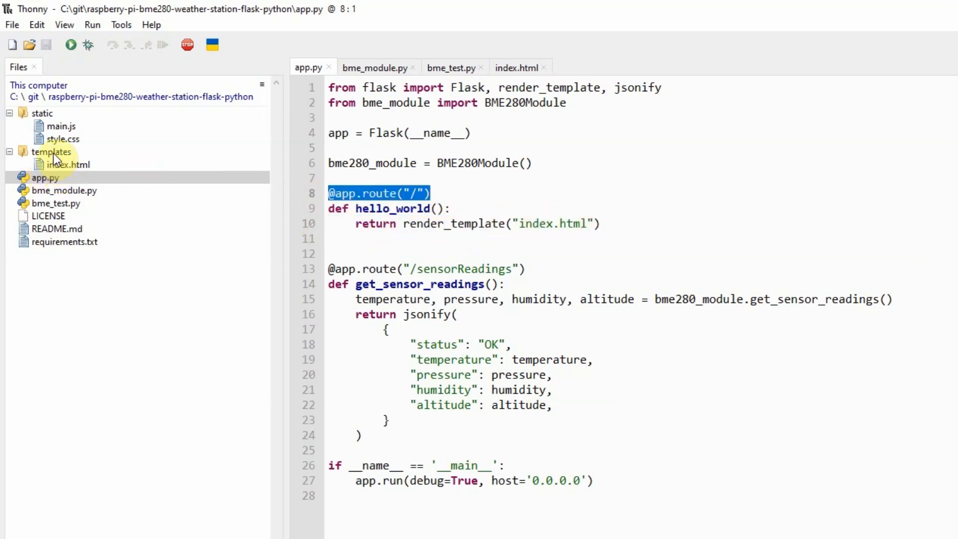
mouse_move(409, 274)
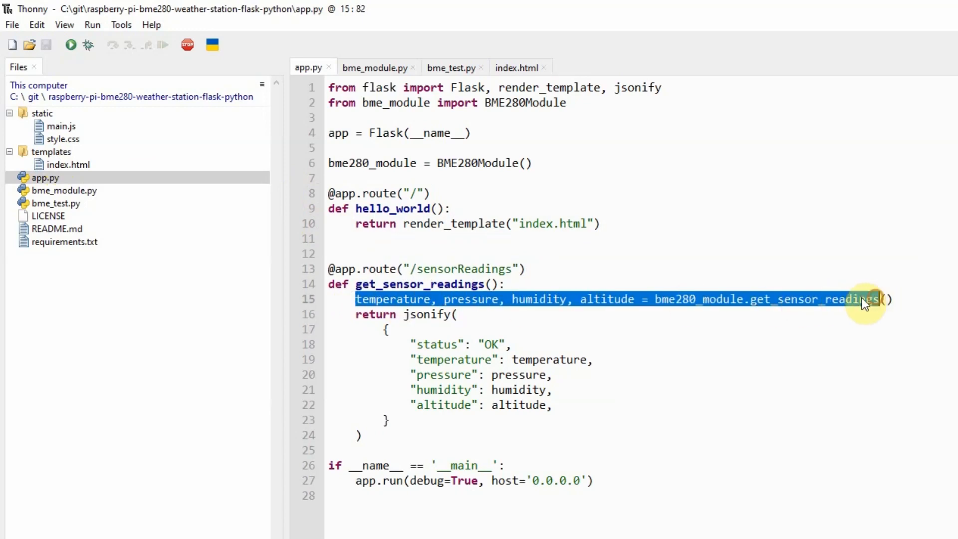
double_click(814, 299)
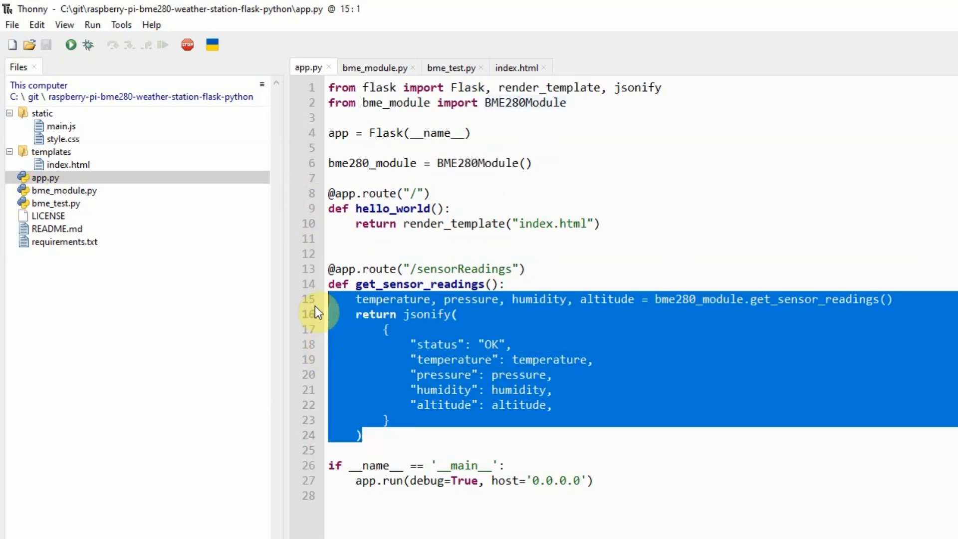
mouse_move(327, 317)
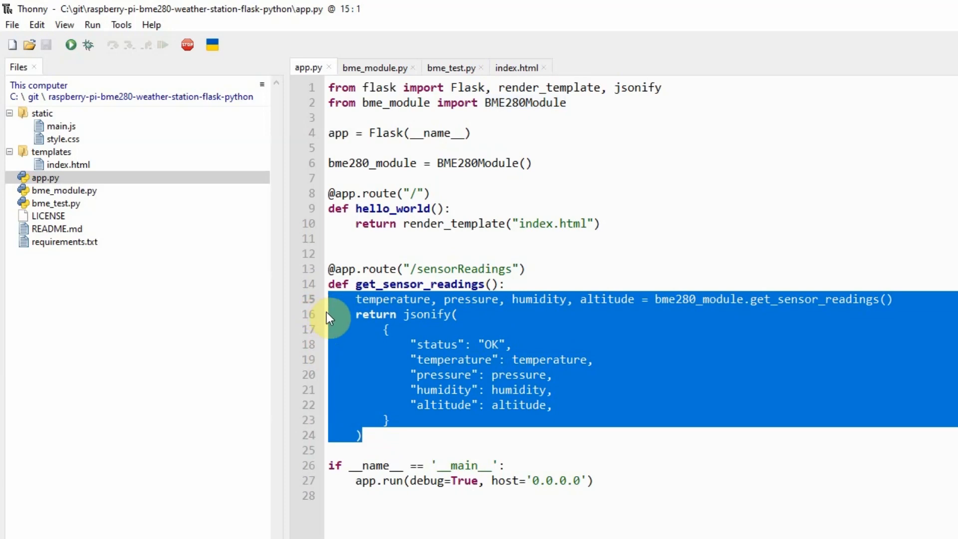
mouse_move(535, 372)
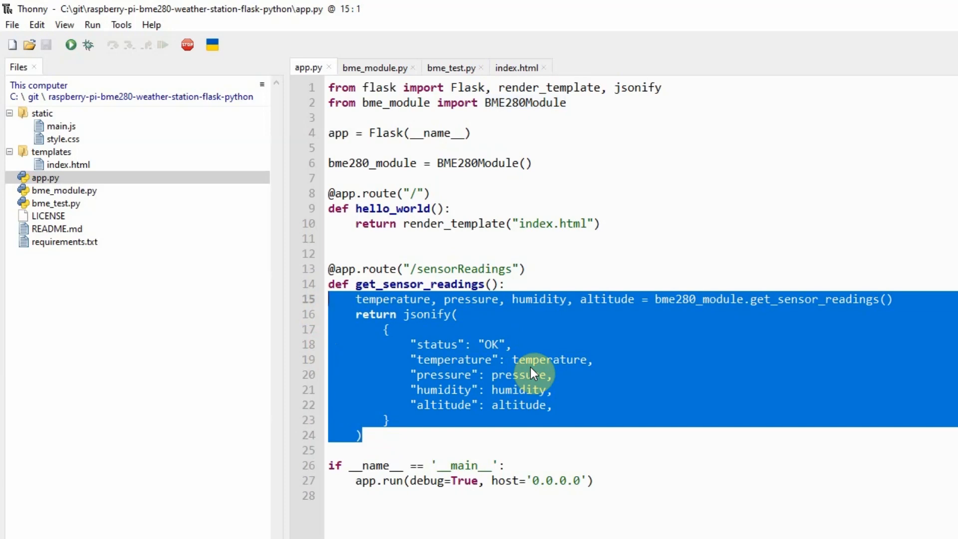
mouse_move(537, 369)
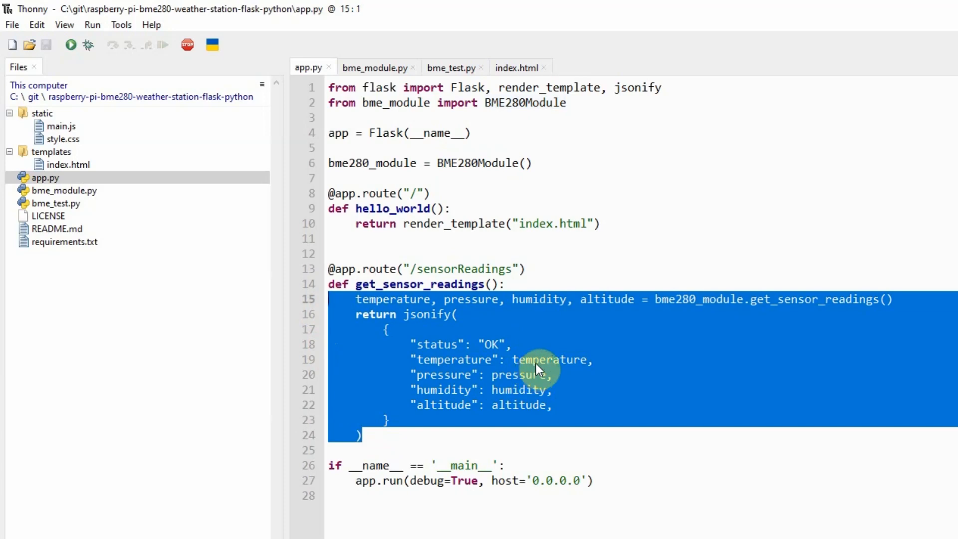
left_click(402, 277)
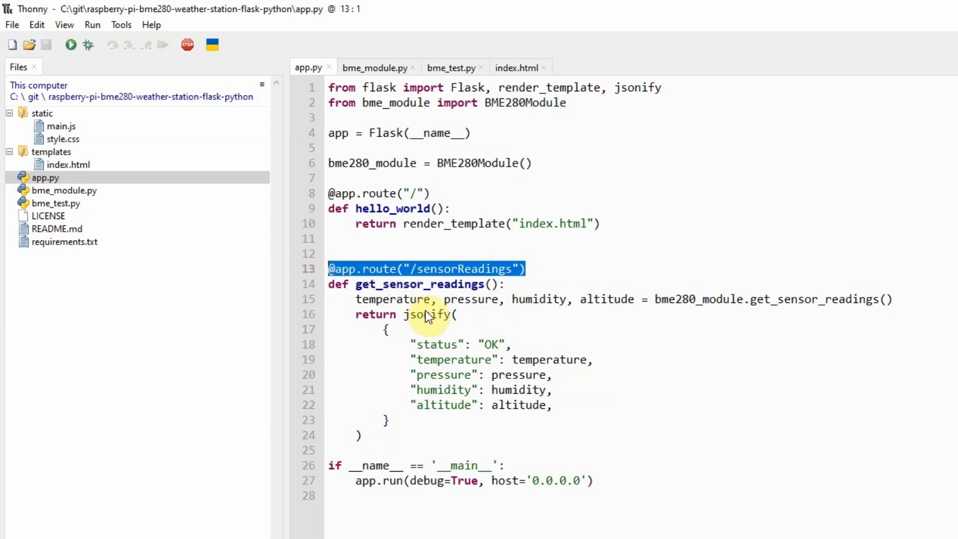
mouse_move(617, 493)
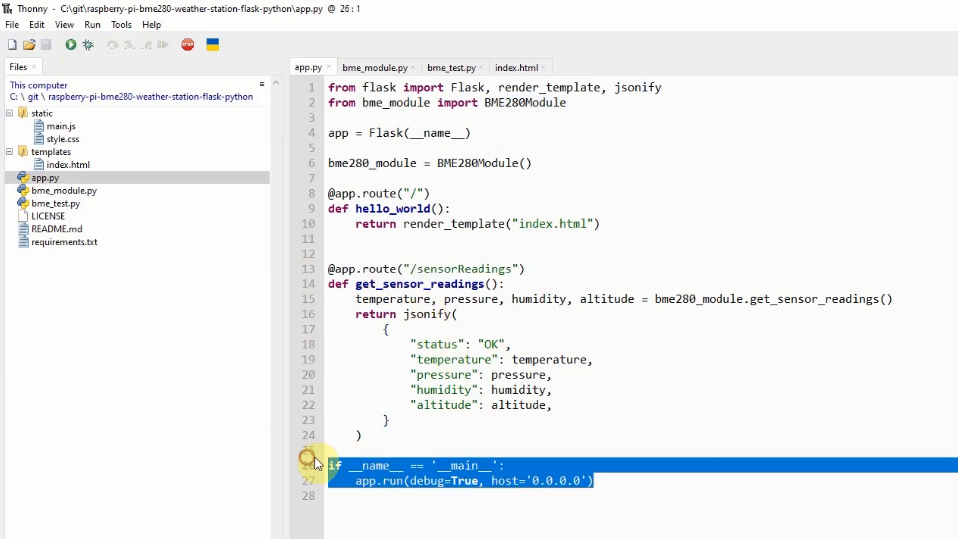
Bring up templates/index.html and read through its Plotly head, sidebar and overview reading boxes
left_click(61, 39)
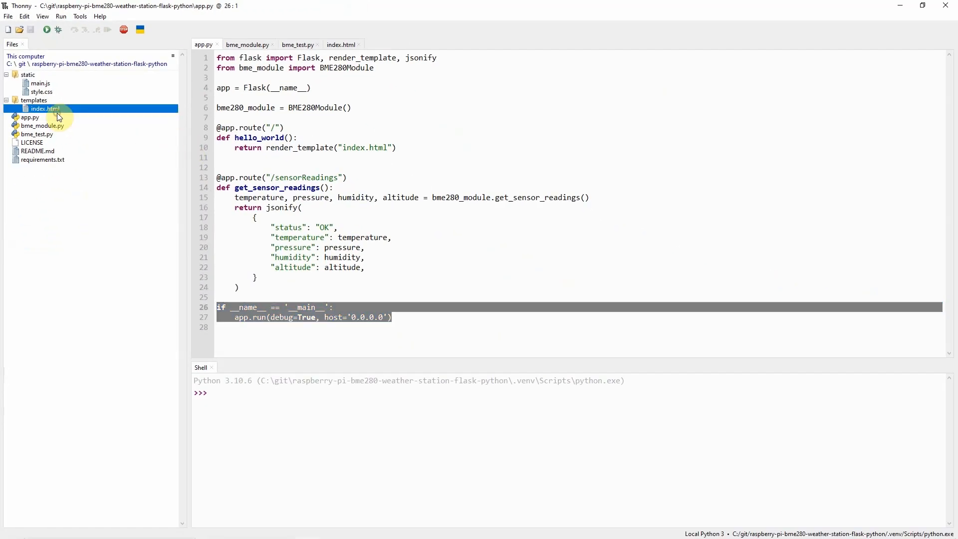
left_click(341, 44)
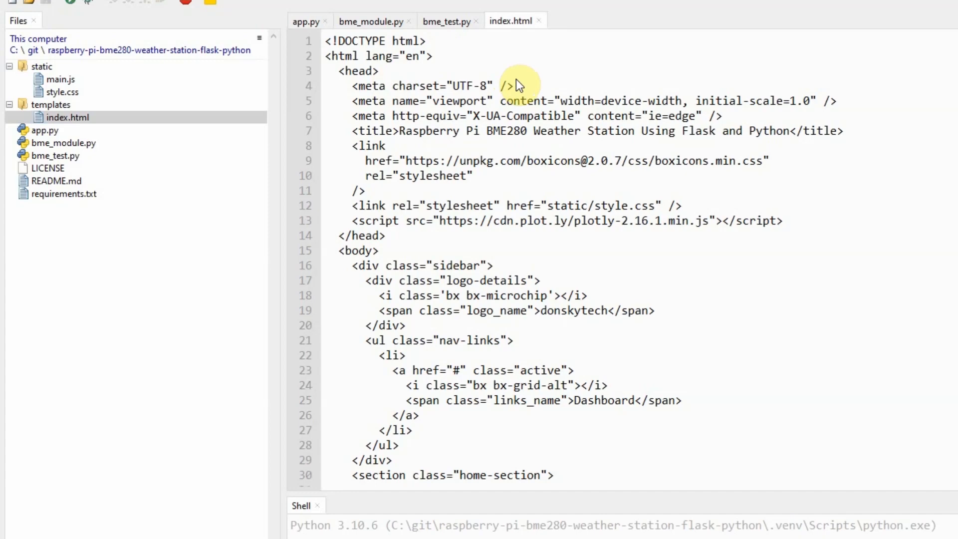
mouse_move(351, 176)
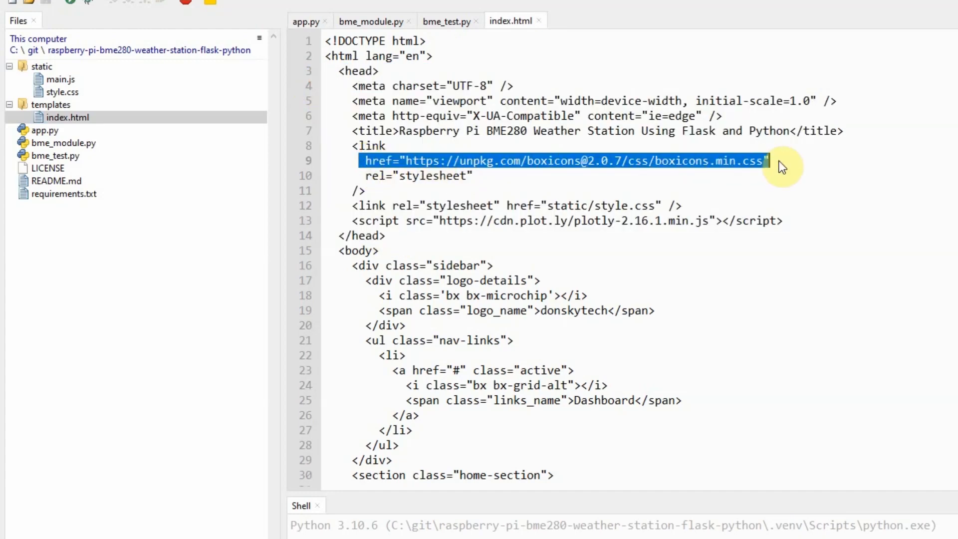
mouse_move(795, 225)
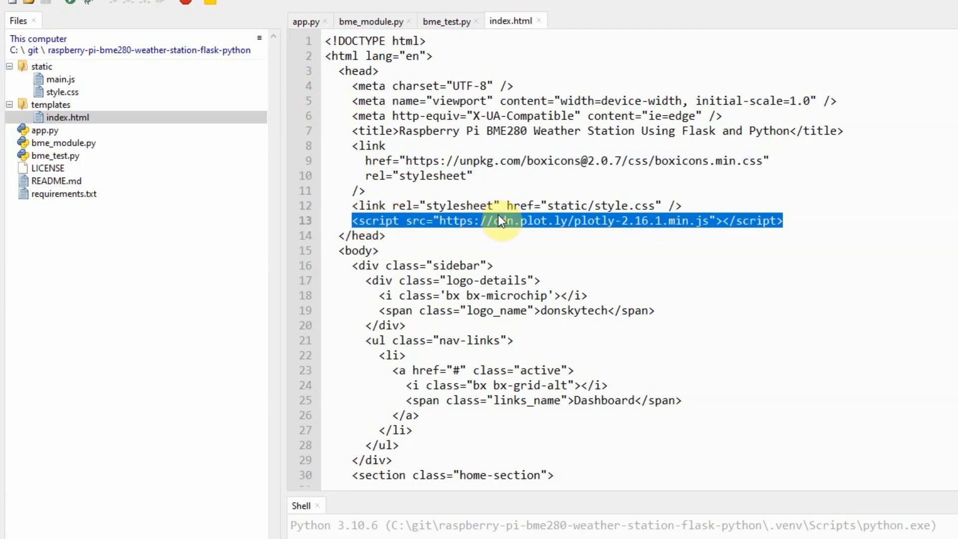
scroll("down", 3)
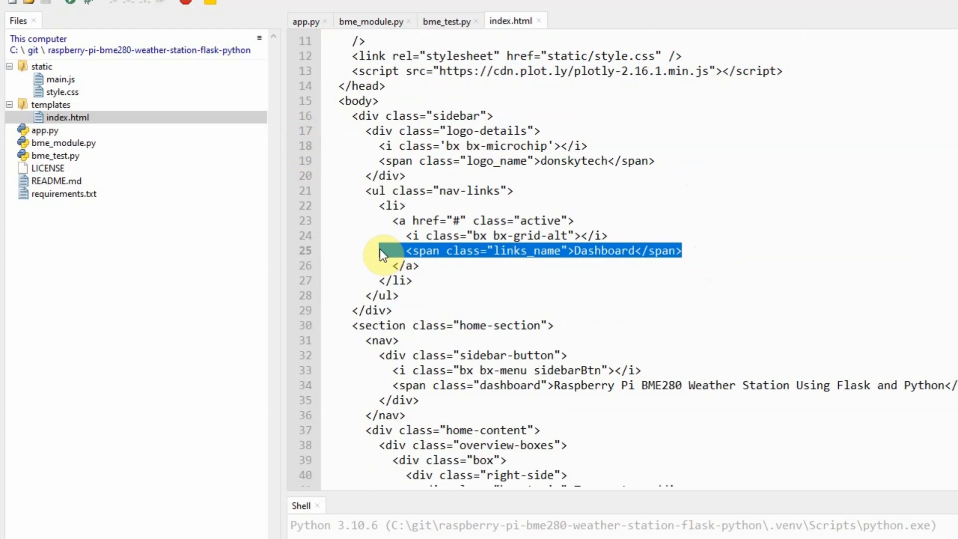
scroll("down", 3)
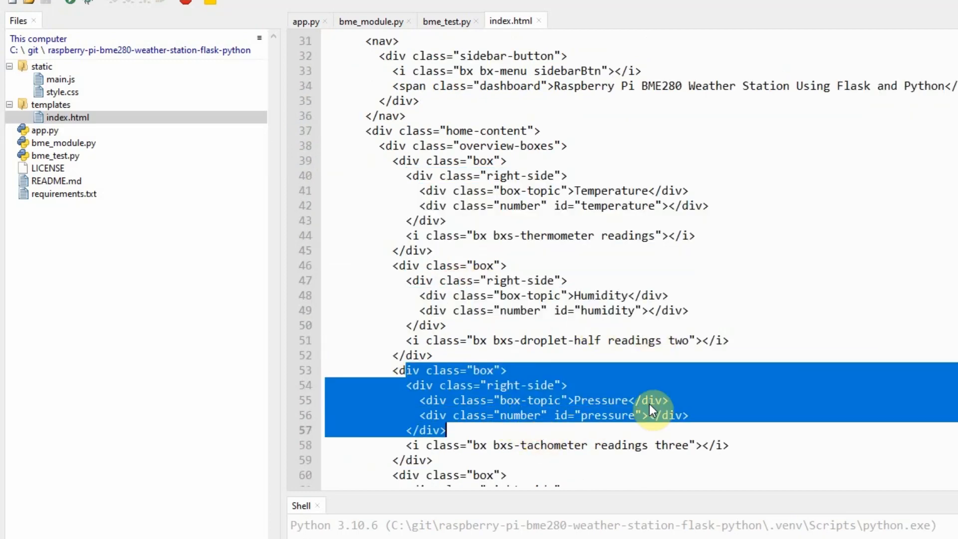
scroll("down", 3)
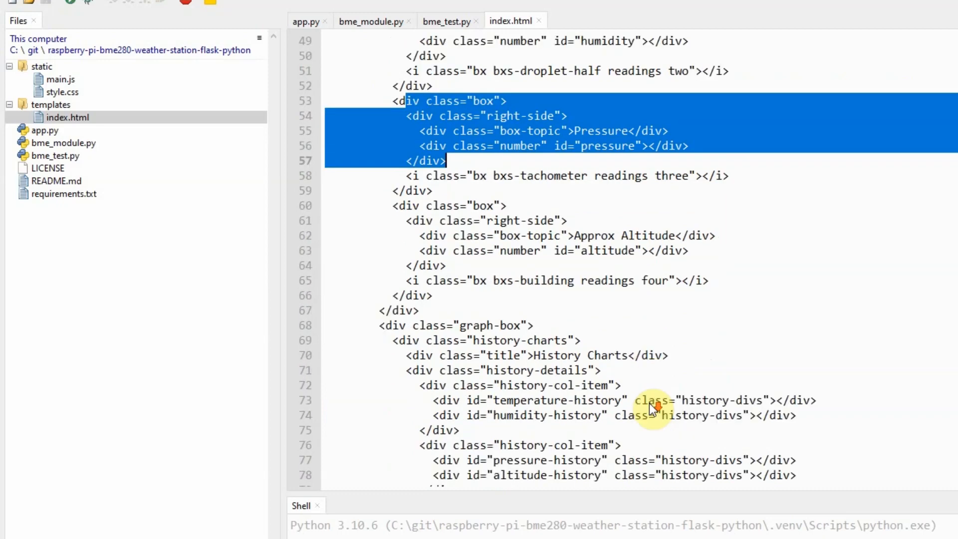
Highlight the four history chart containers and continue to the gauge list
scroll("down", 3)
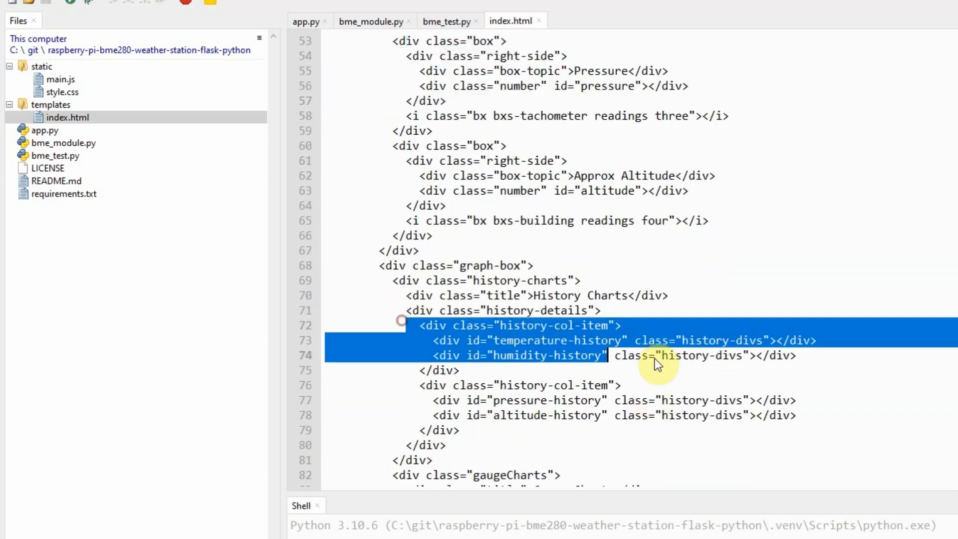
left_click_drag(657, 364, 840, 416)
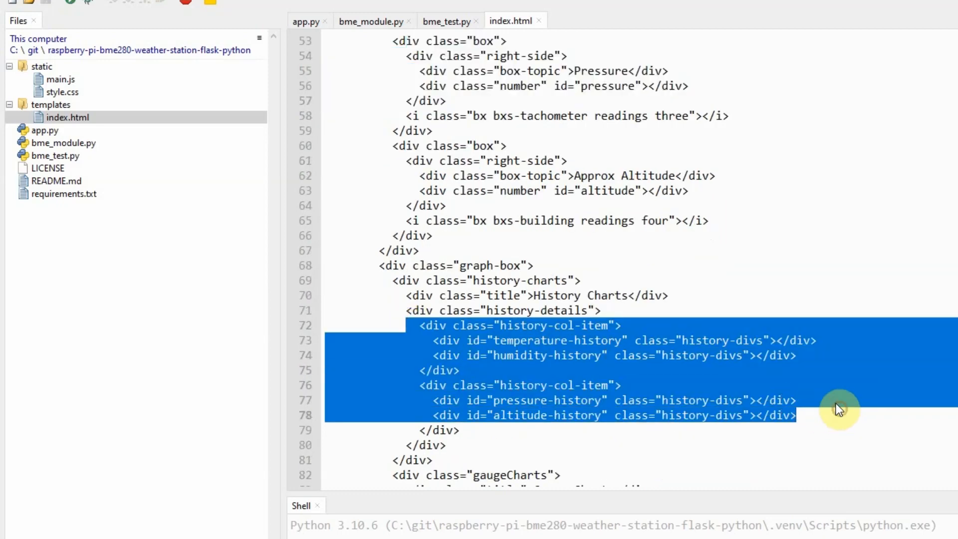
mouse_move(853, 403)
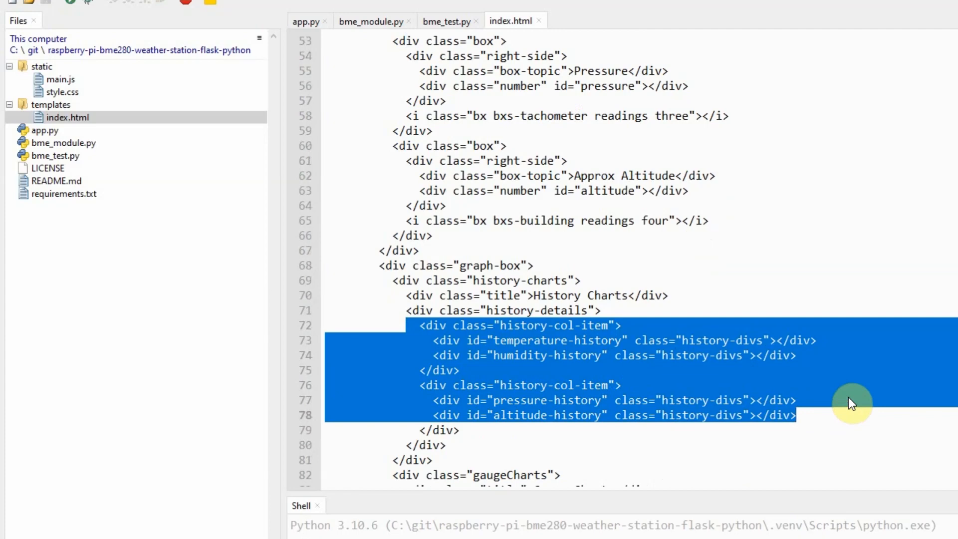
scroll("down", 3)
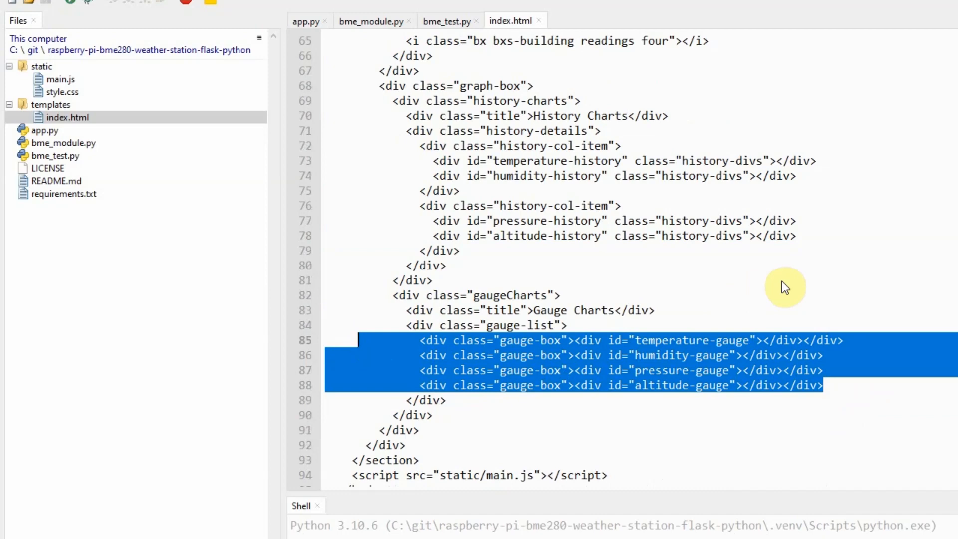
mouse_move(778, 300)
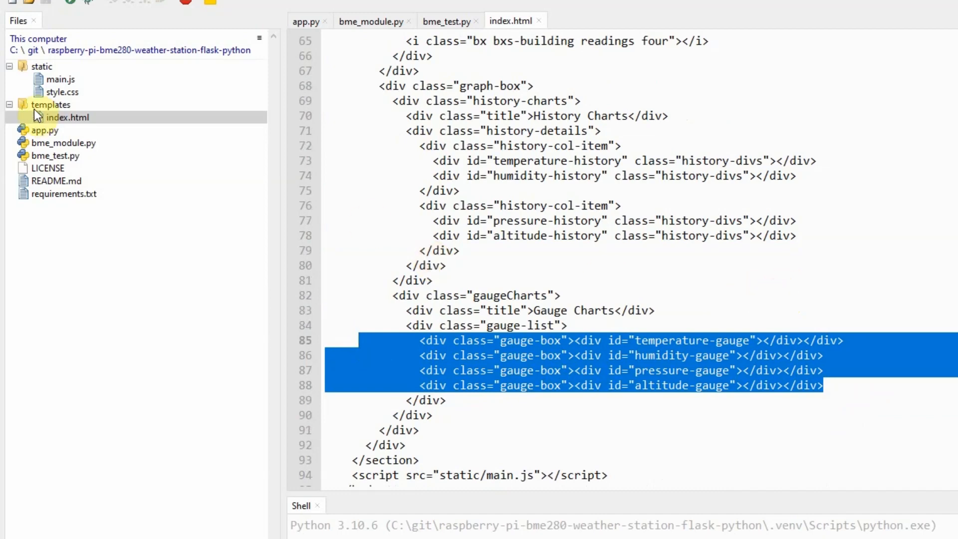
Load static/style.css showing the font import, sidebar and logo-details rules
left_click(59, 91)
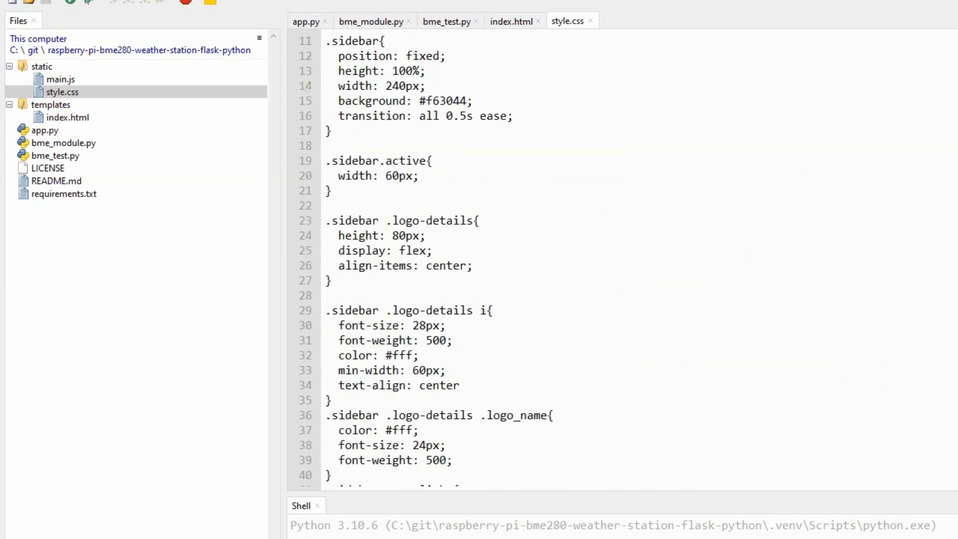
mouse_move(761, 258)
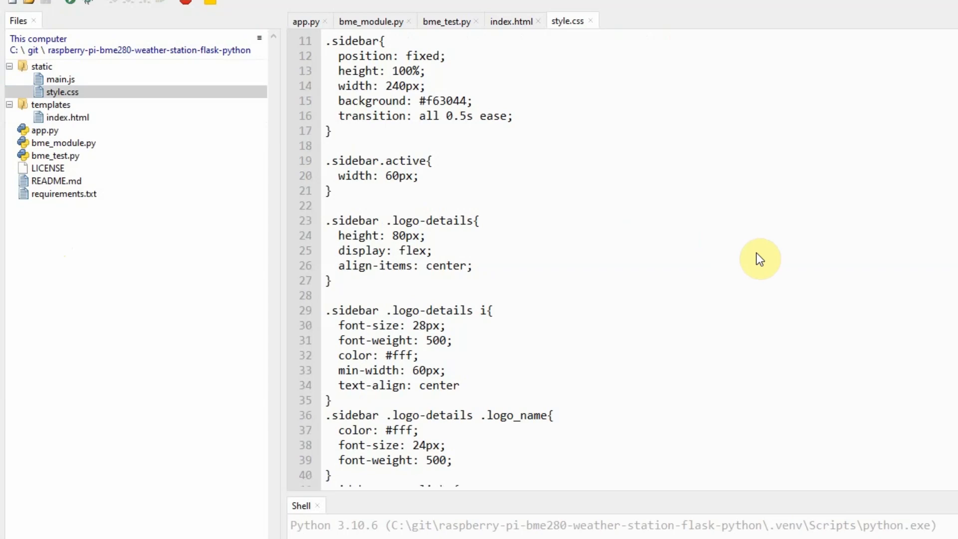
mouse_move(602, 189)
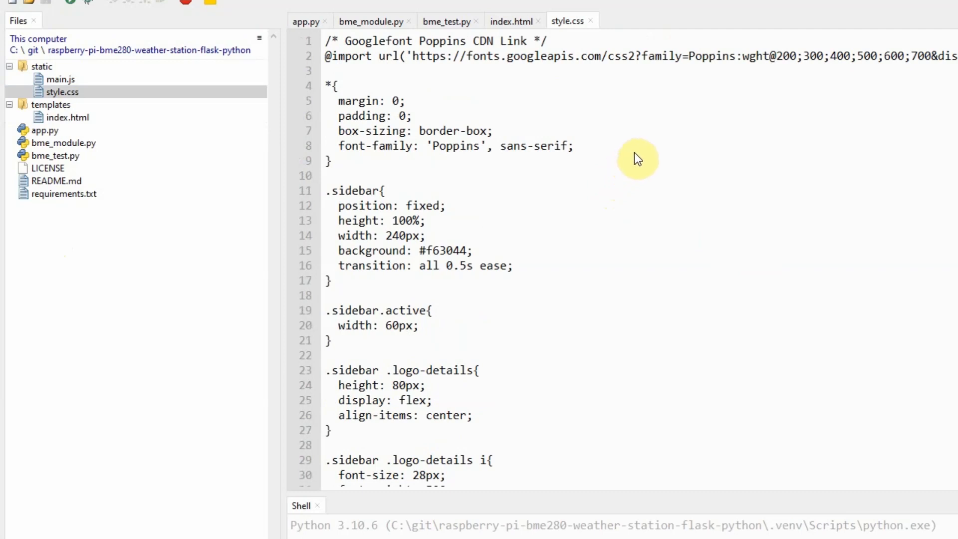
mouse_move(627, 157)
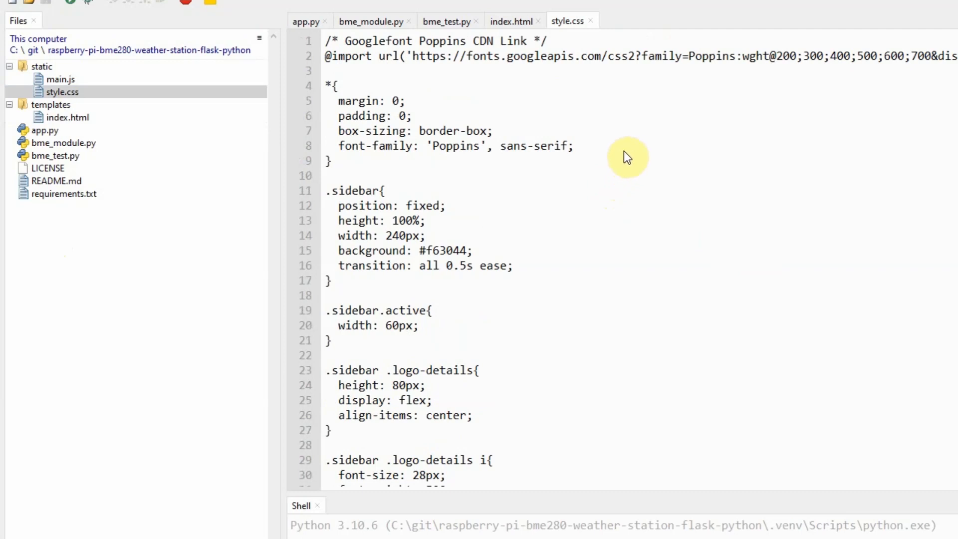
mouse_move(638, 164)
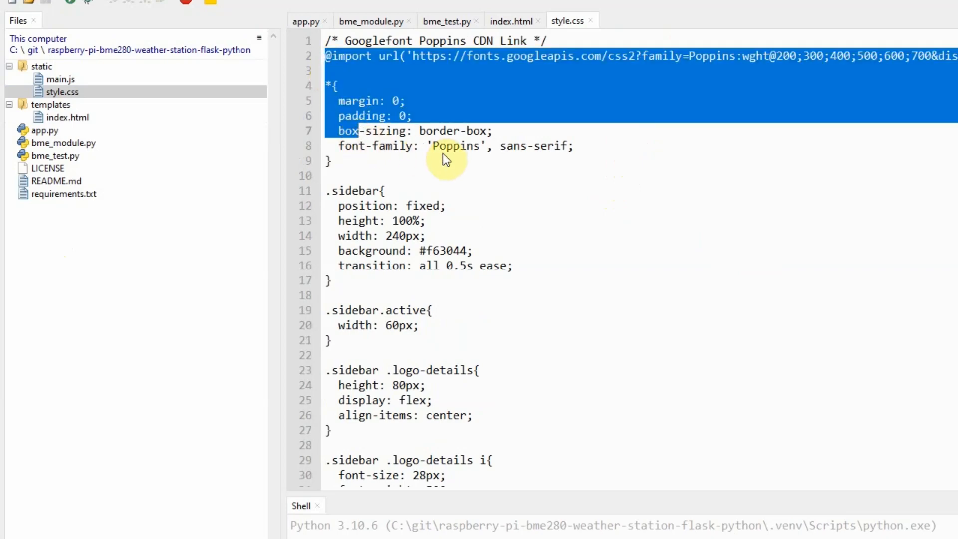
mouse_move(505, 162)
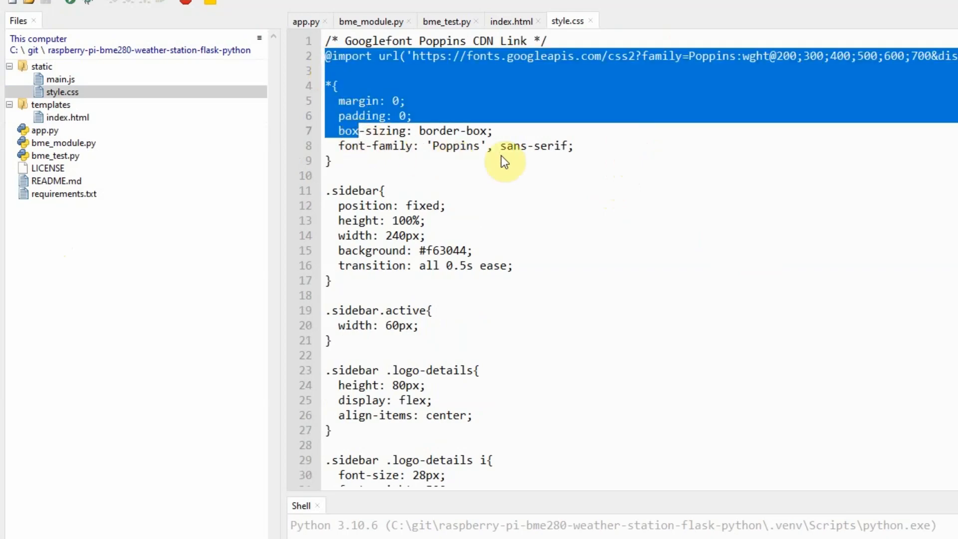
mouse_move(568, 164)
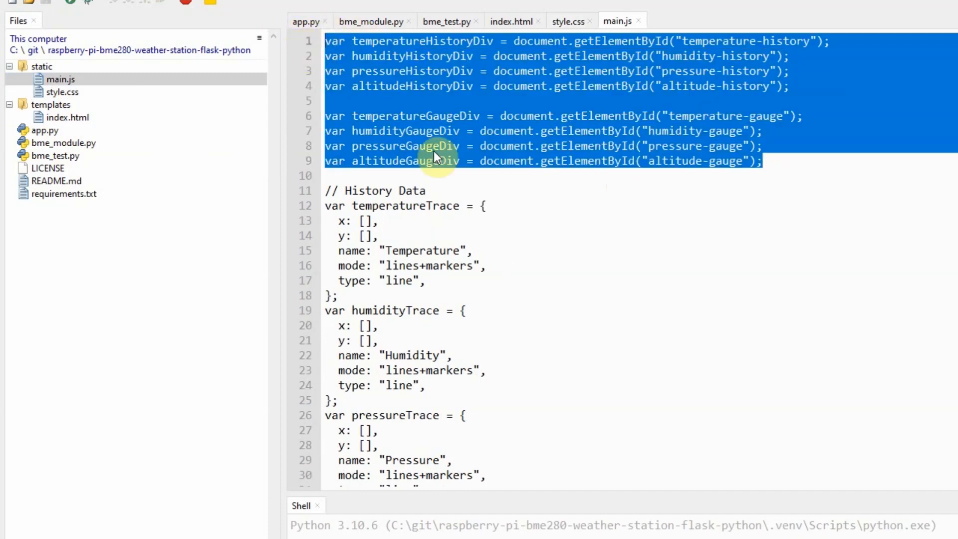
scroll("down", 3)
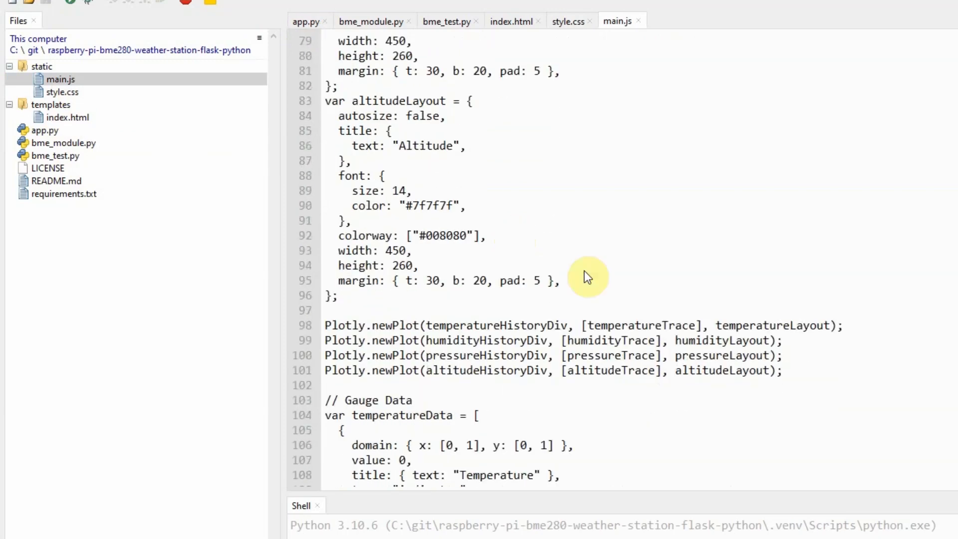
mouse_move(794, 380)
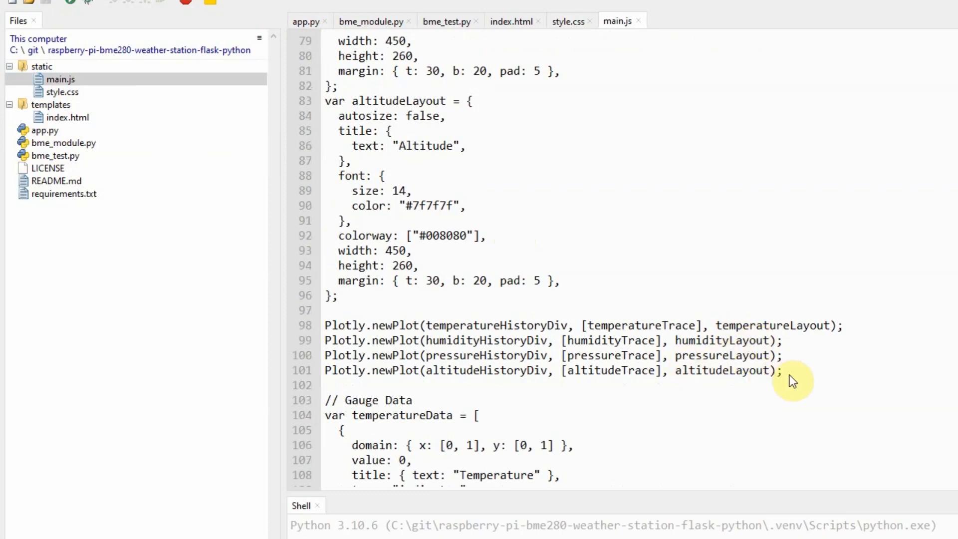
left_click_drag(325, 326, 783, 370)
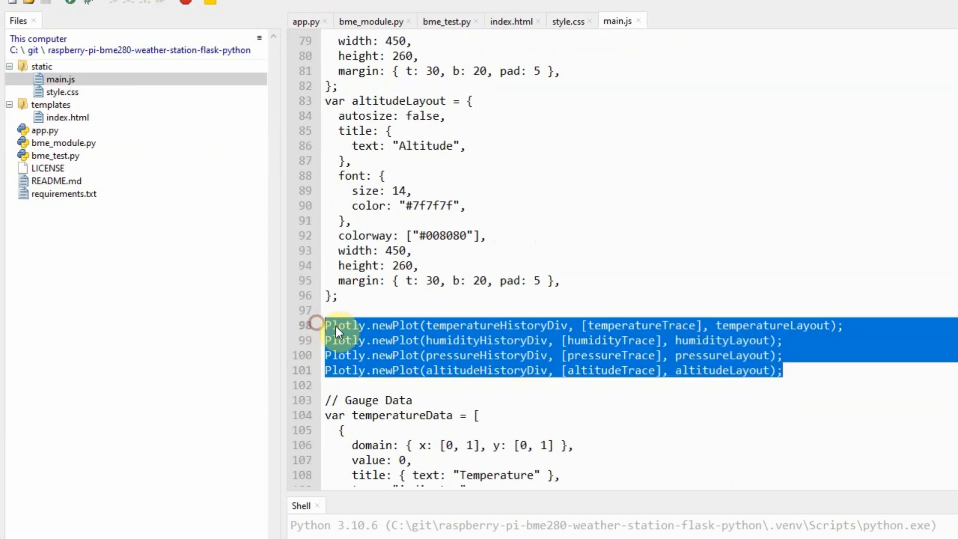
mouse_move(376, 342)
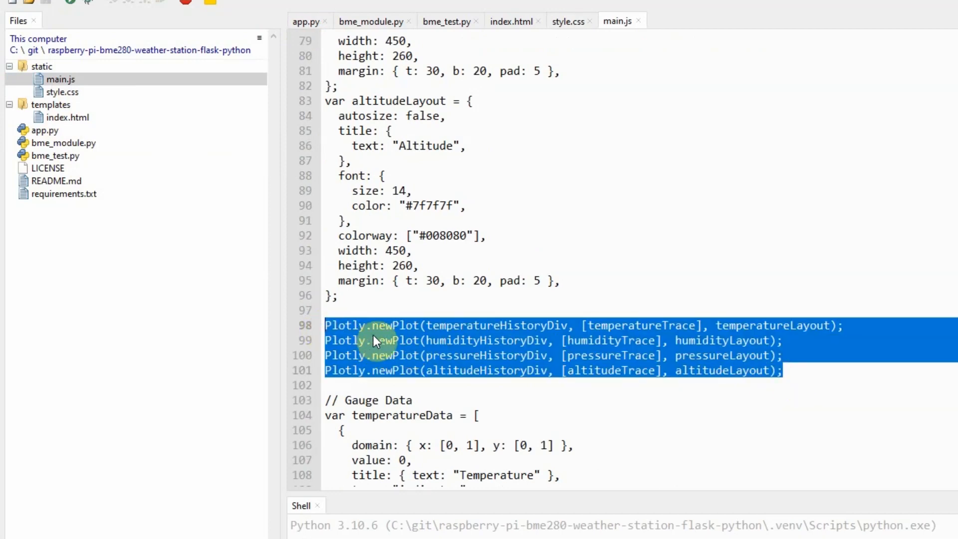
double_click(395, 325)
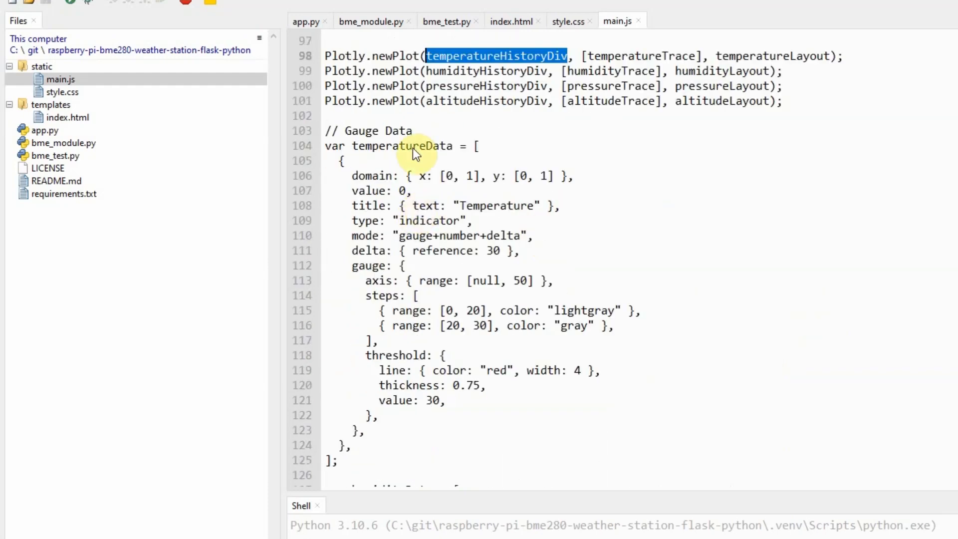
scroll("down", 3)
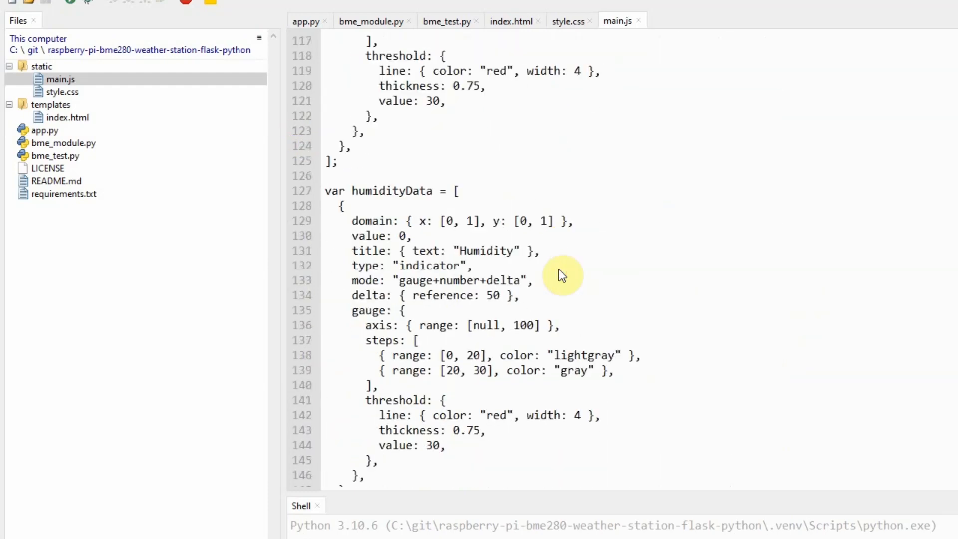
scroll("down", 3)
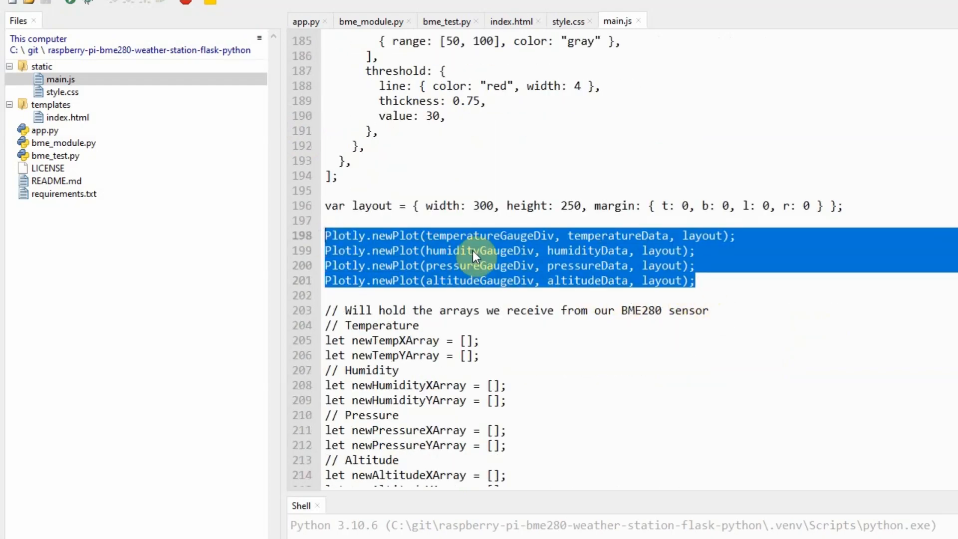
left_click(466, 236)
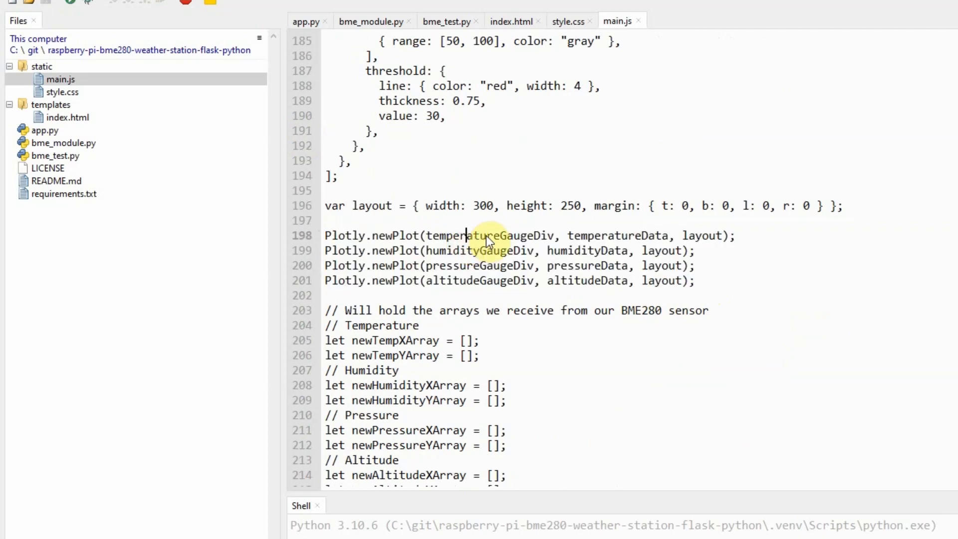
double_click(619, 236)
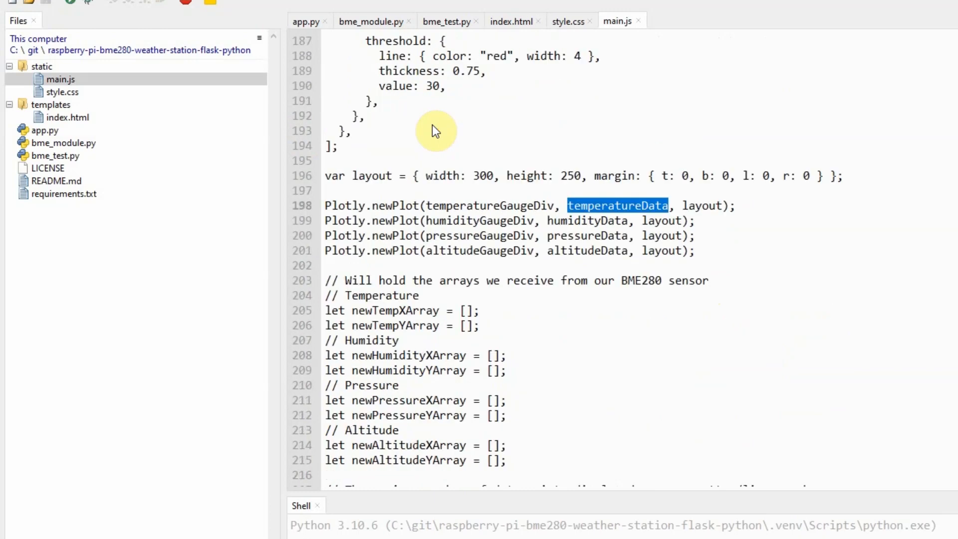
scroll("down", 3)
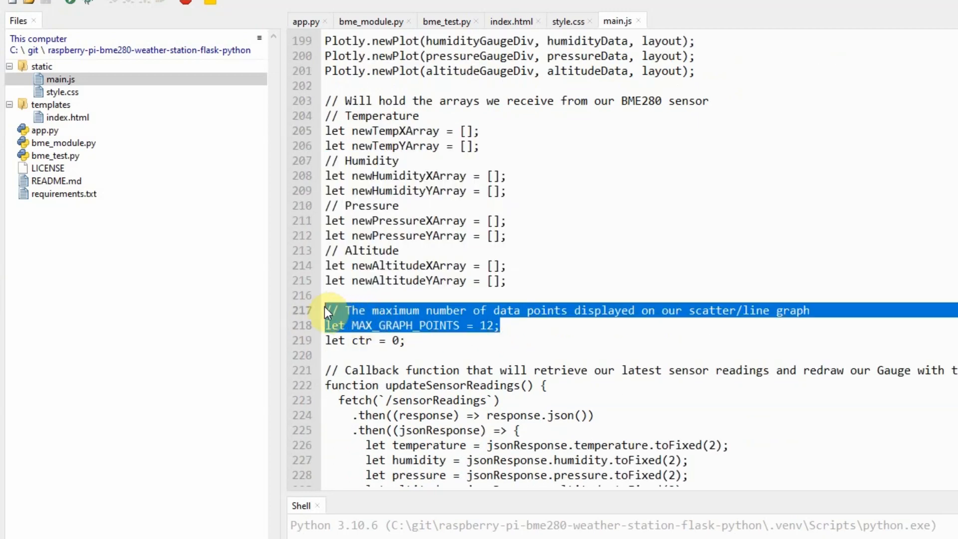
scroll("down", 3)
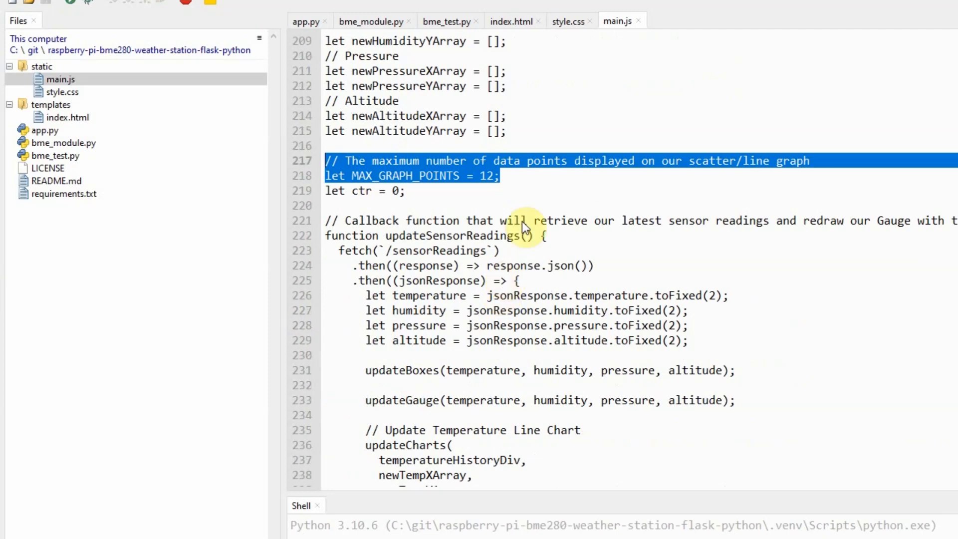
mouse_move(549, 189)
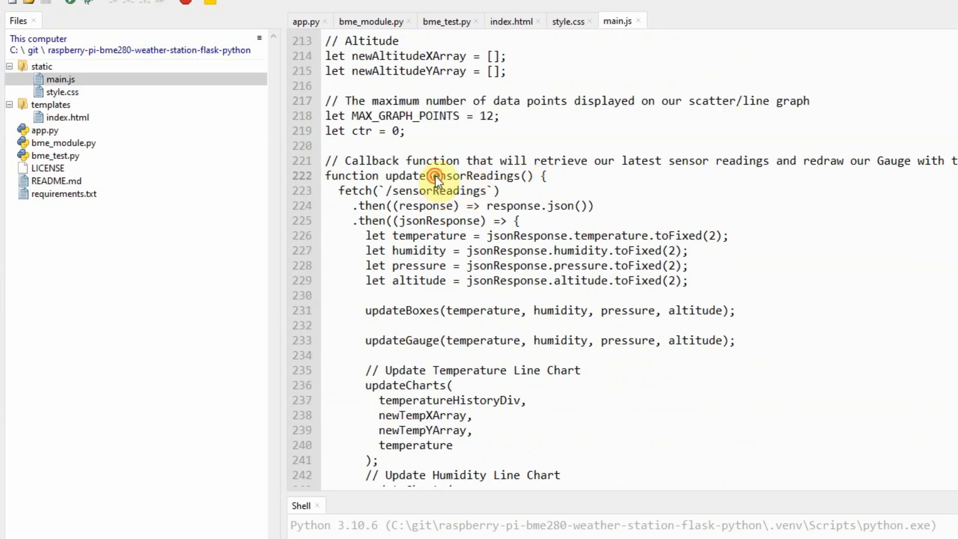
double_click(451, 176)
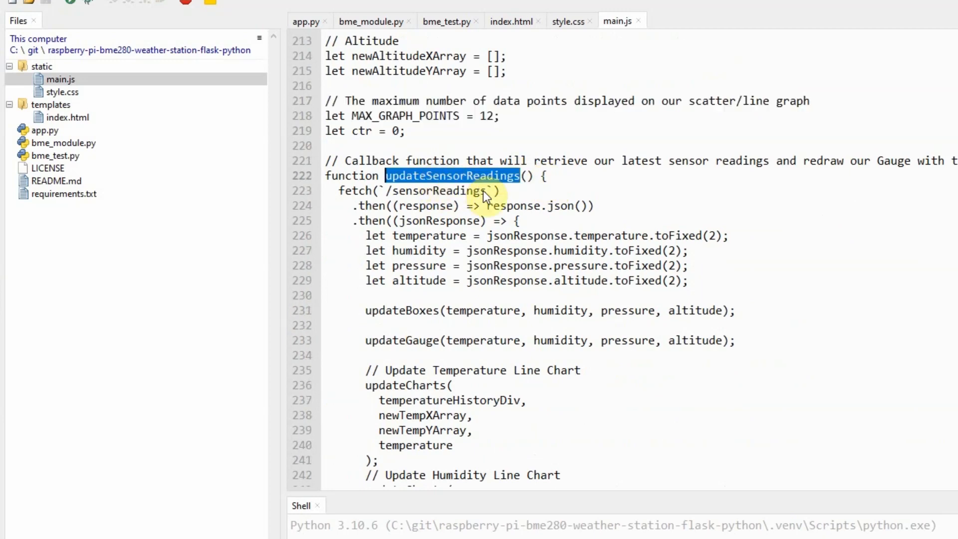
mouse_move(431, 218)
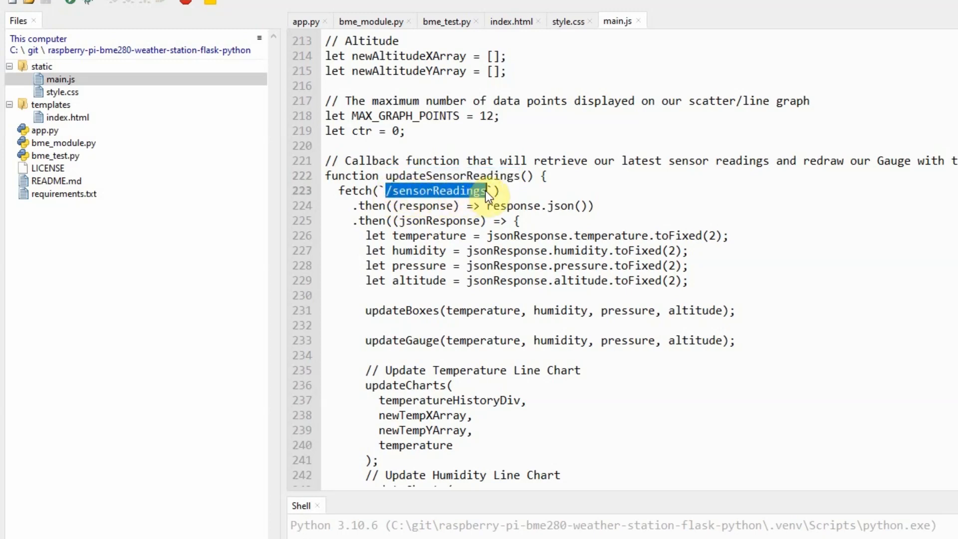
left_click(304, 21)
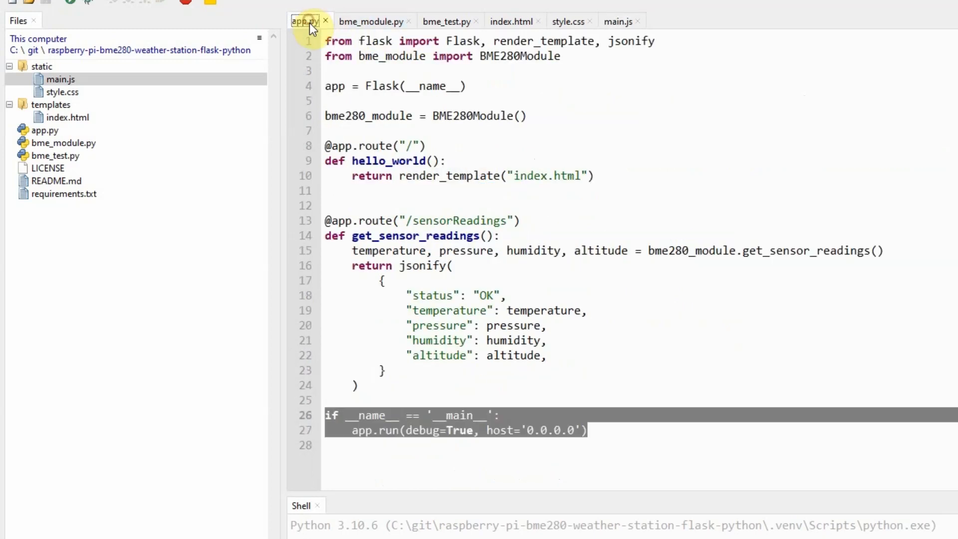
double_click(455, 221)
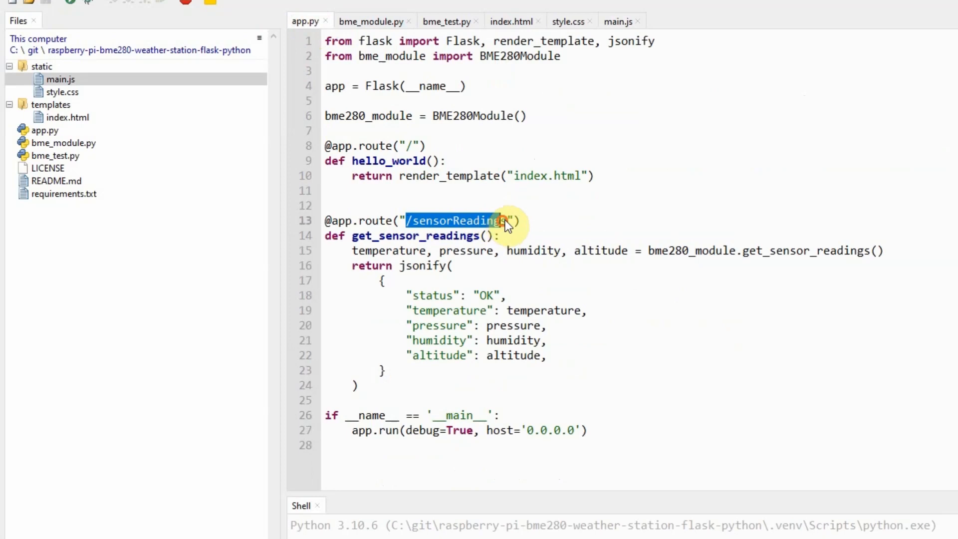
left_click(618, 21)
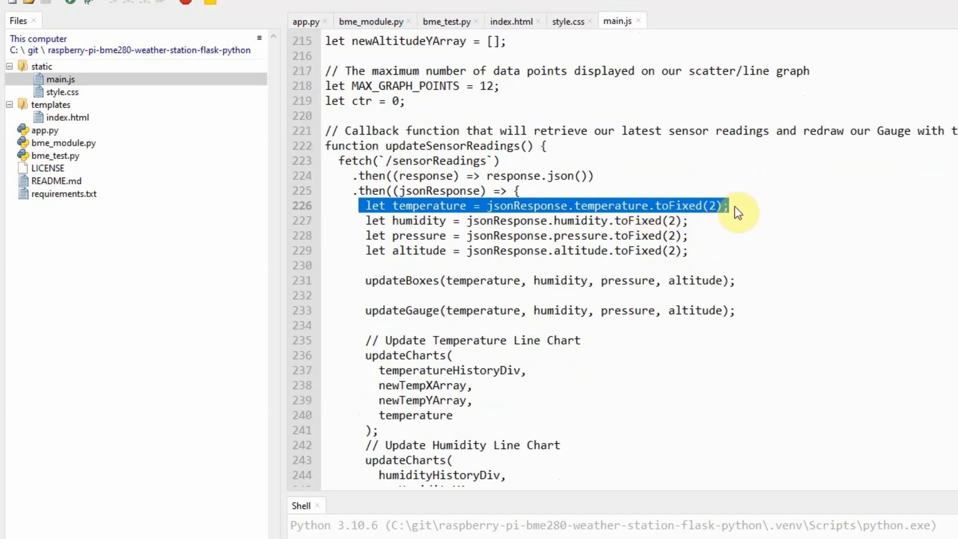
left_click_drag(730, 205, 688, 235)
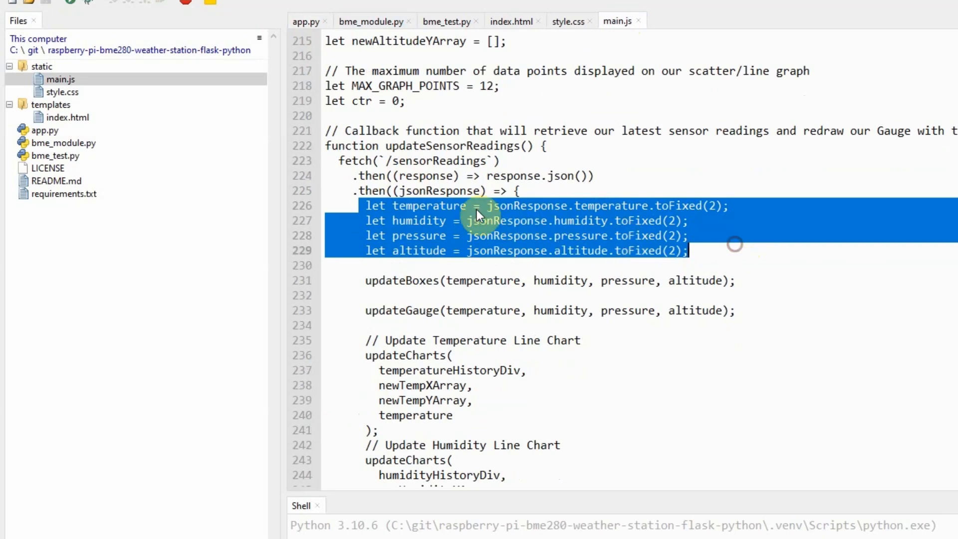
left_click(415, 236)
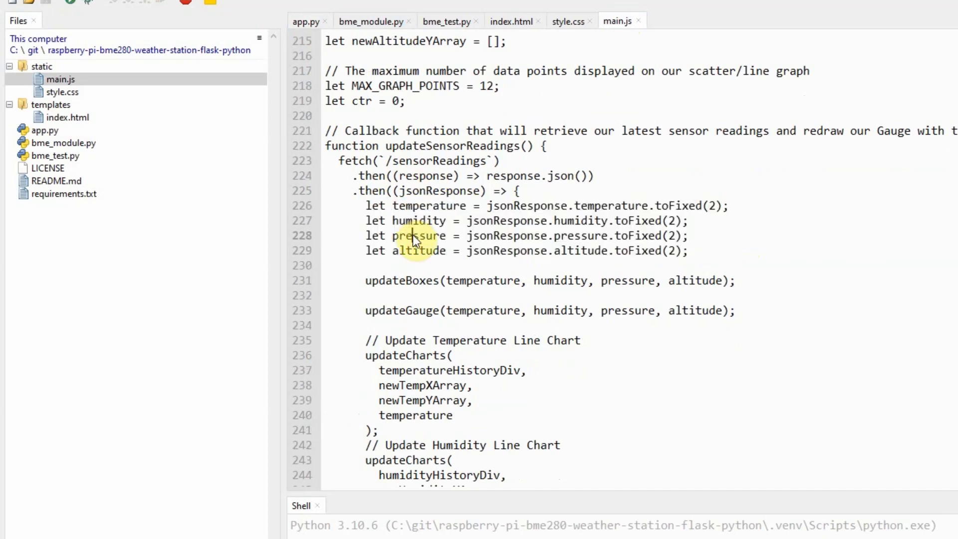
double_click(419, 250)
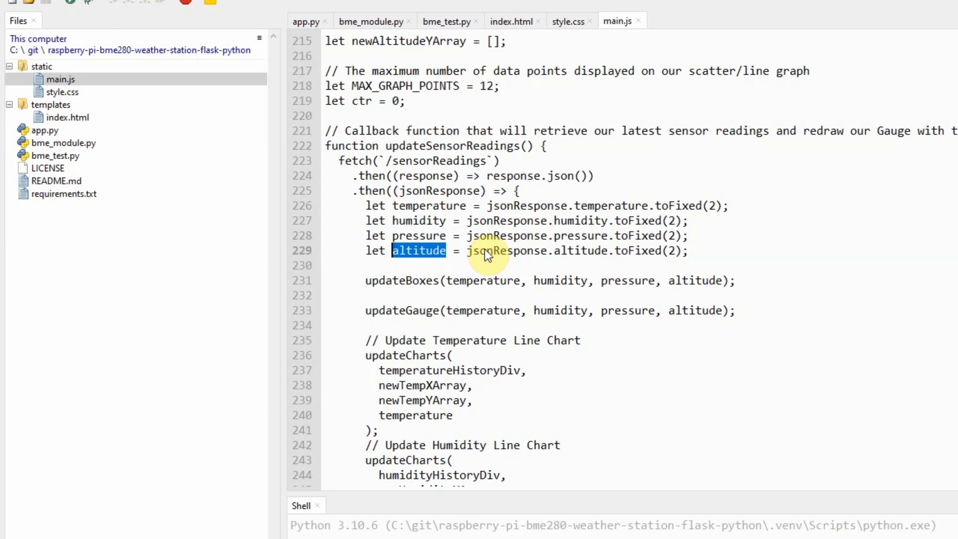
scroll("down", 3)
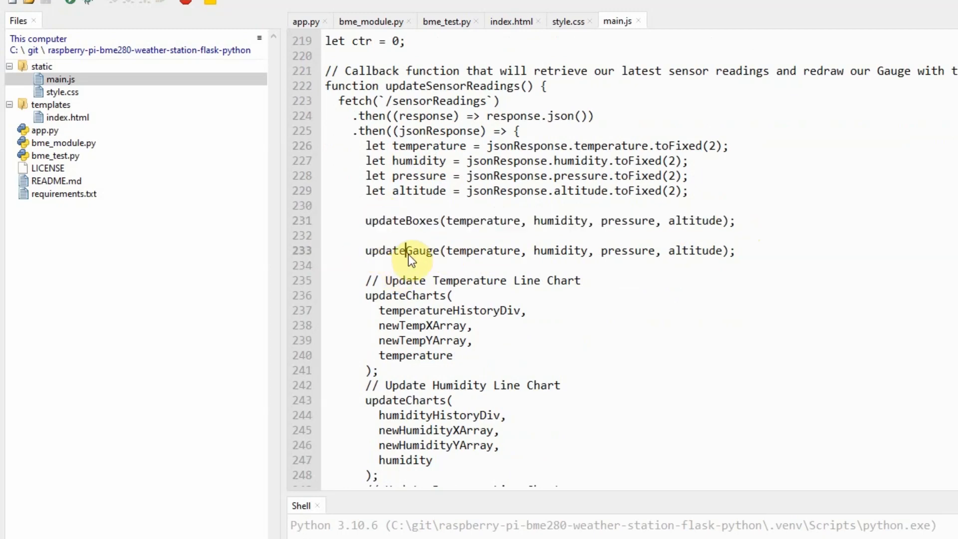
double_click(406, 296)
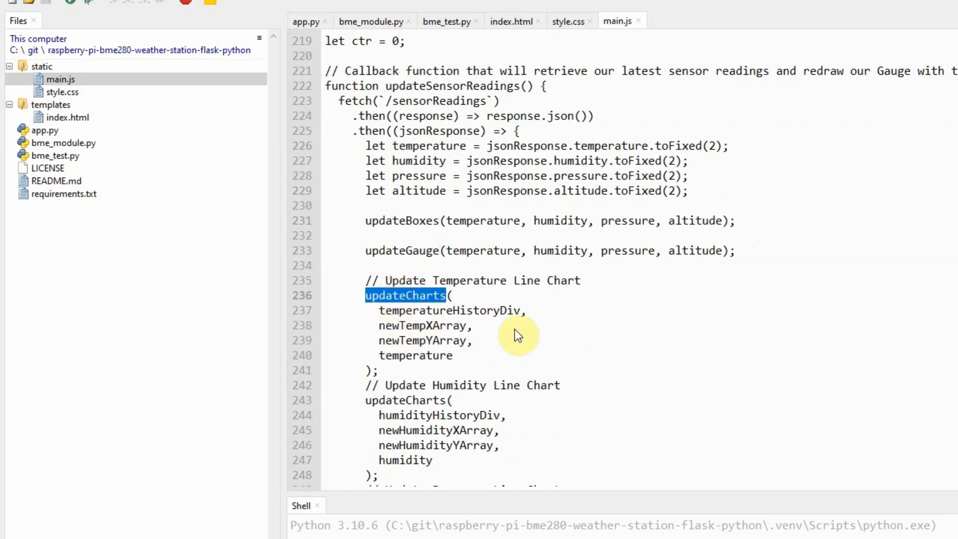
scroll("down", 3)
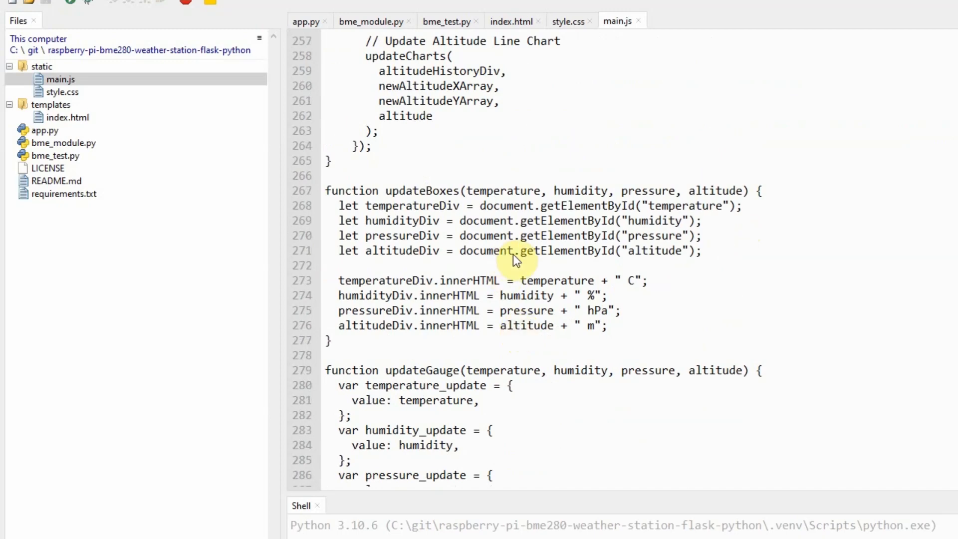
double_click(421, 130)
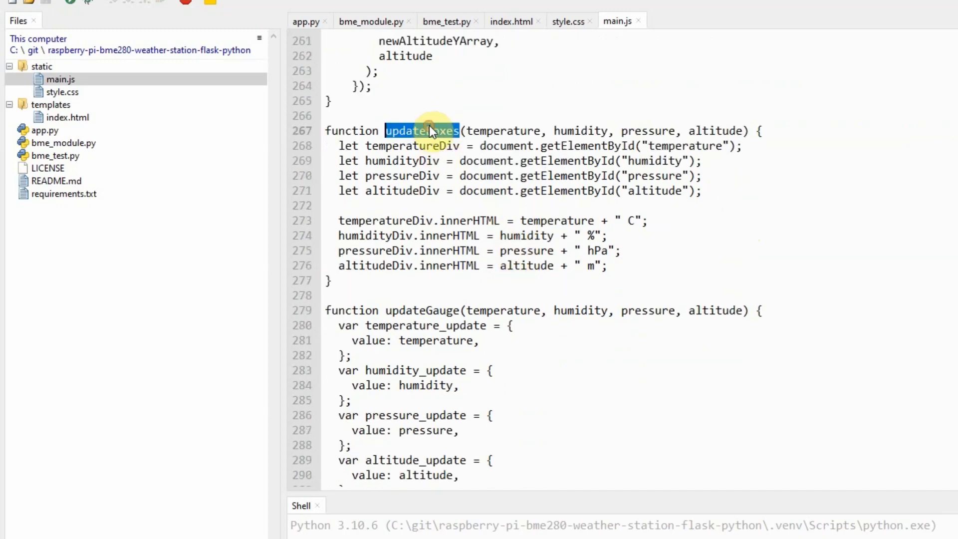
mouse_move(325, 218)
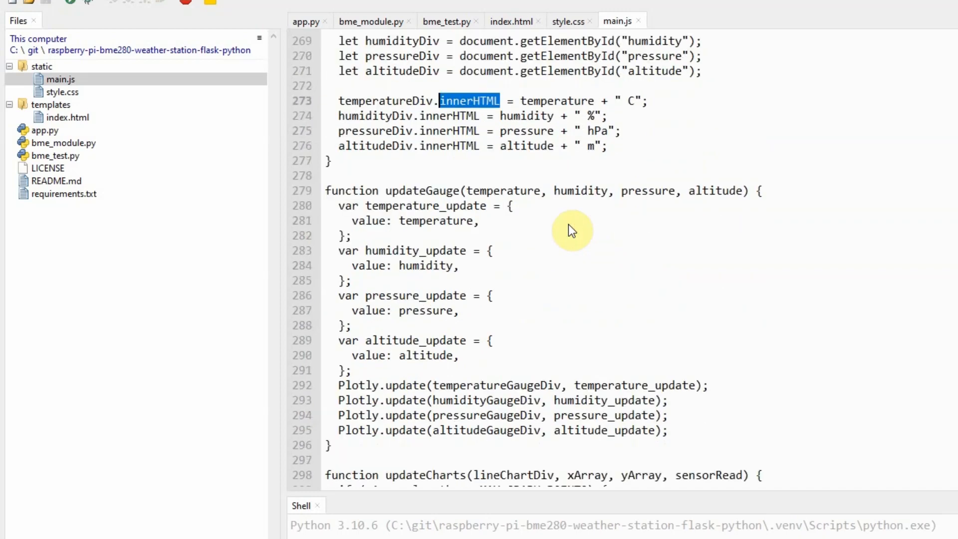
double_click(423, 191)
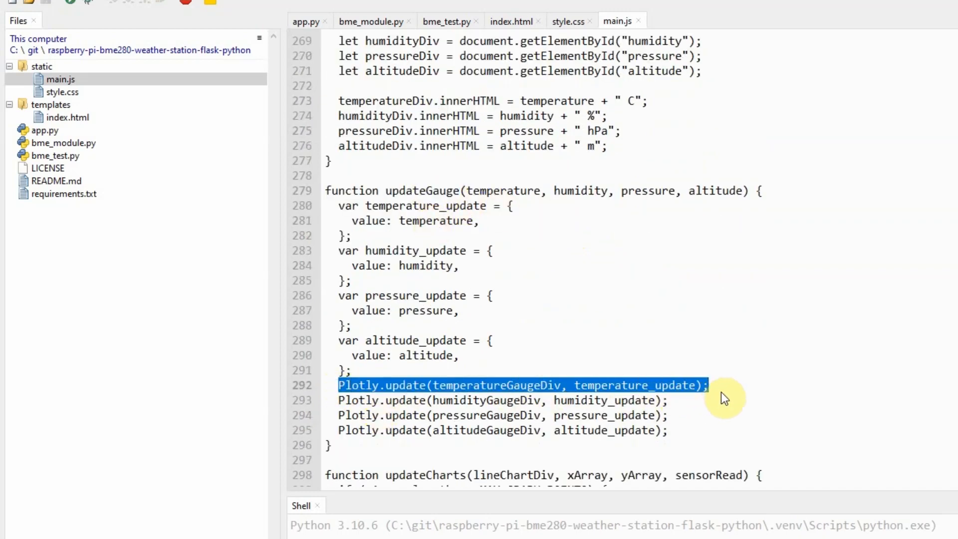
scroll("down", 3)
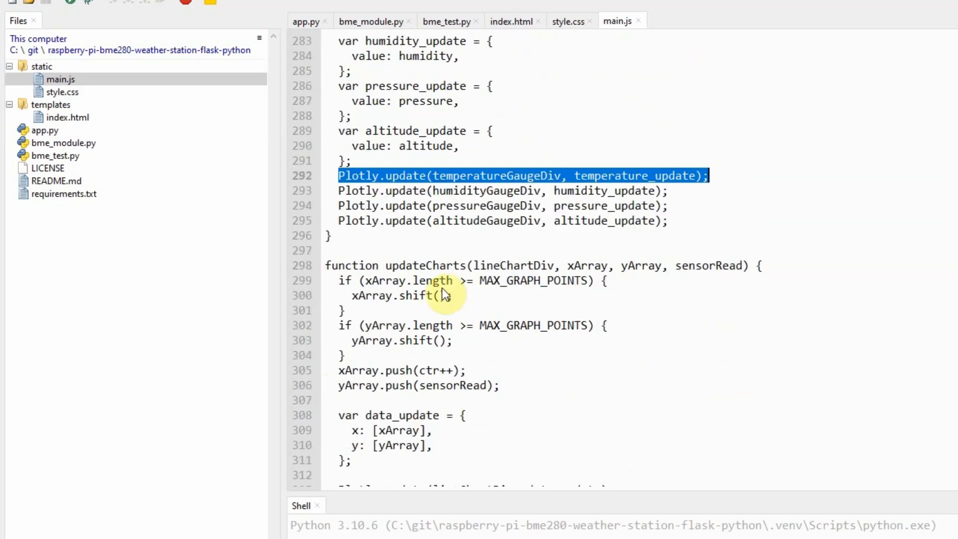
scroll("down", 3)
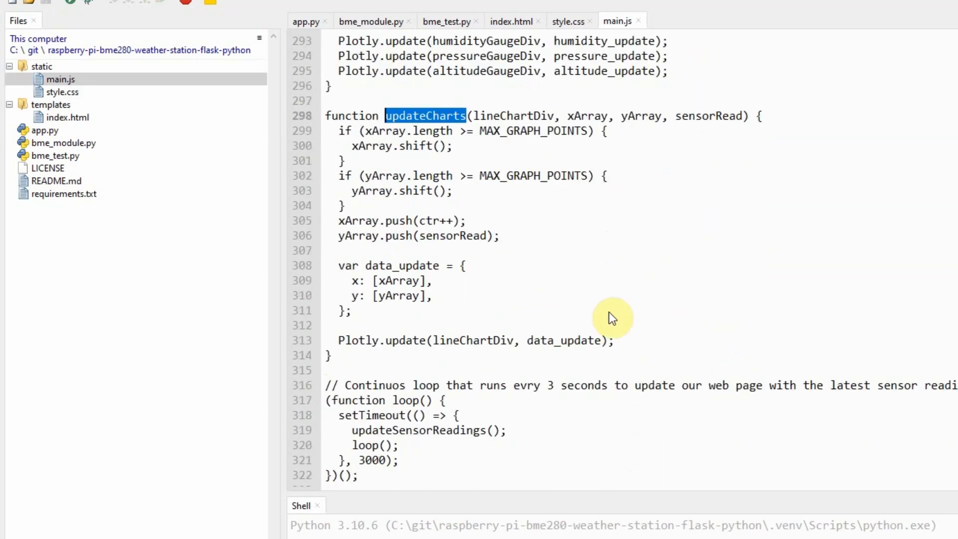
triple_click(470, 341)
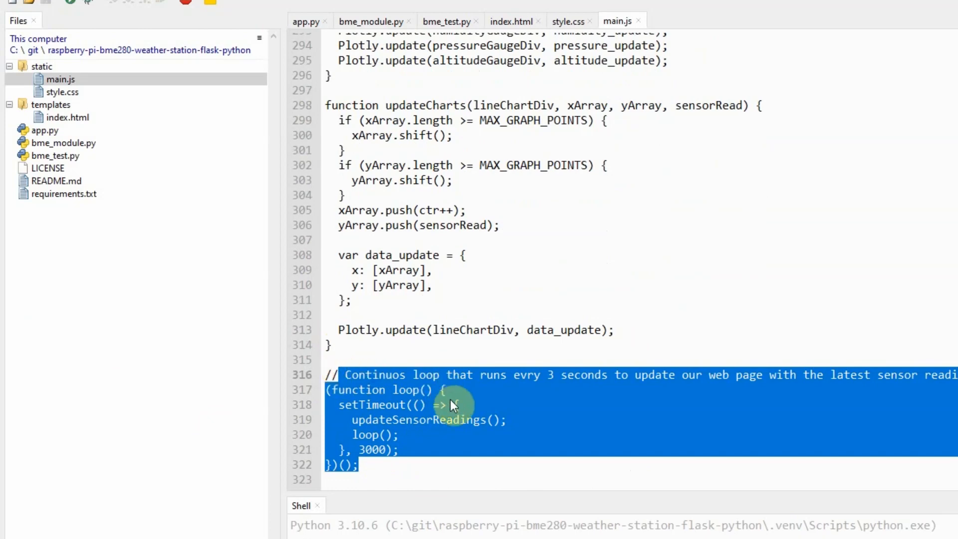
double_click(406, 390)
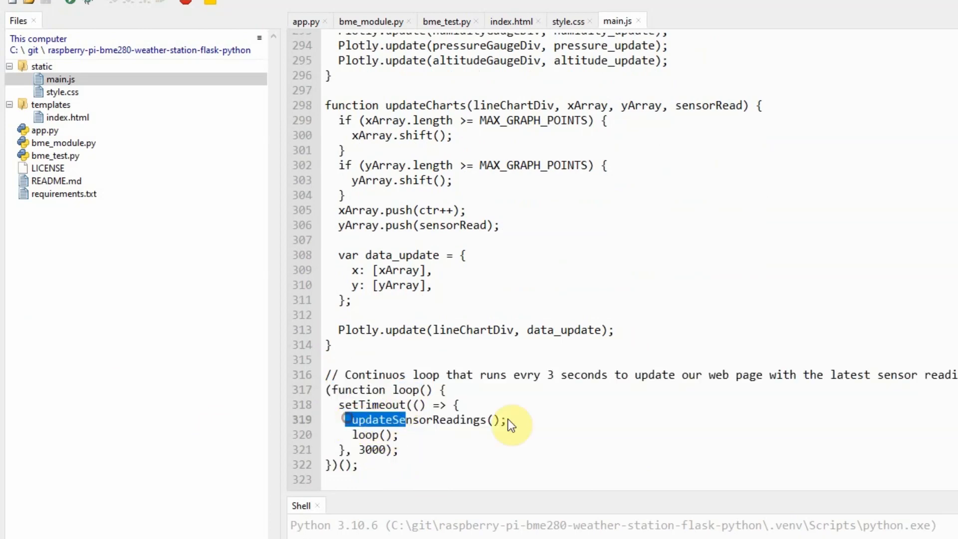
scroll("up", 3)
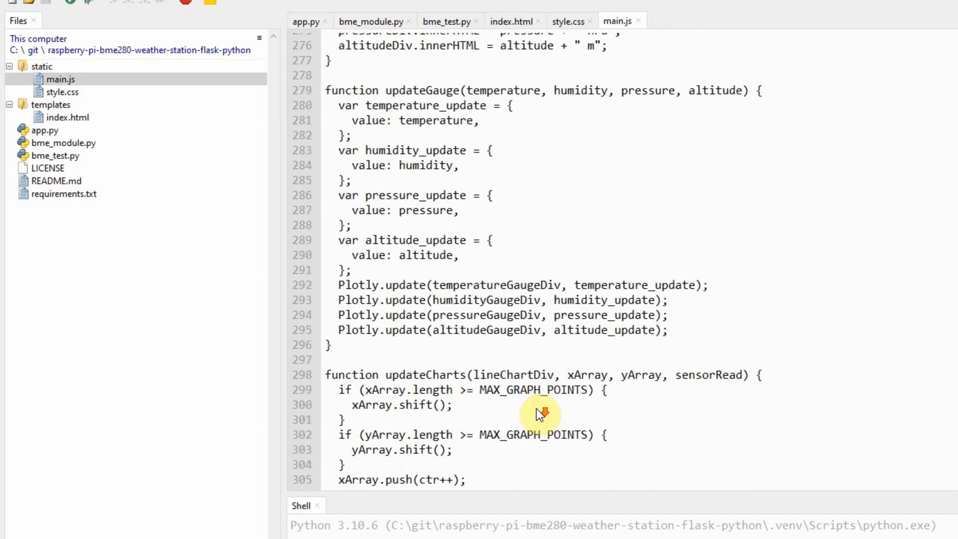